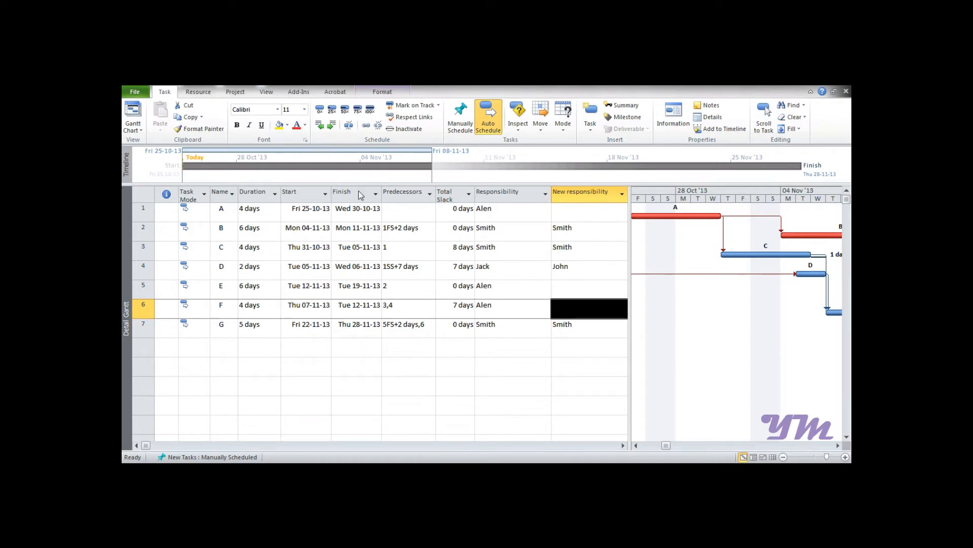
mouse_move(618, 216)
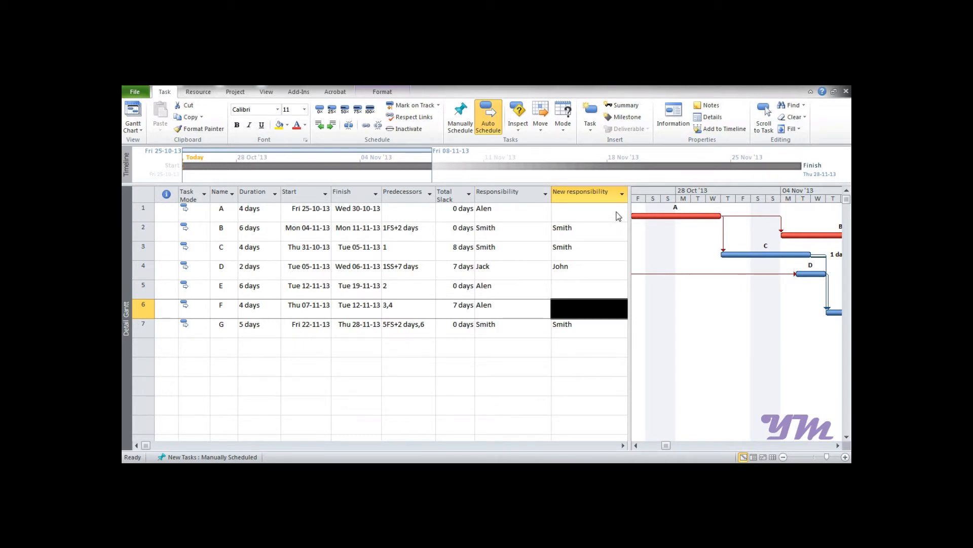
mouse_move(250, 265)
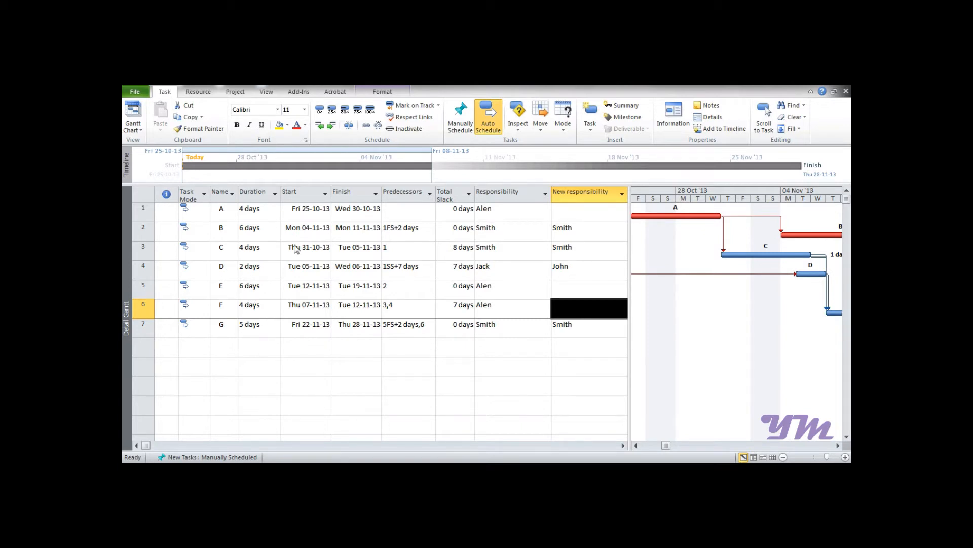
mouse_move(320, 247)
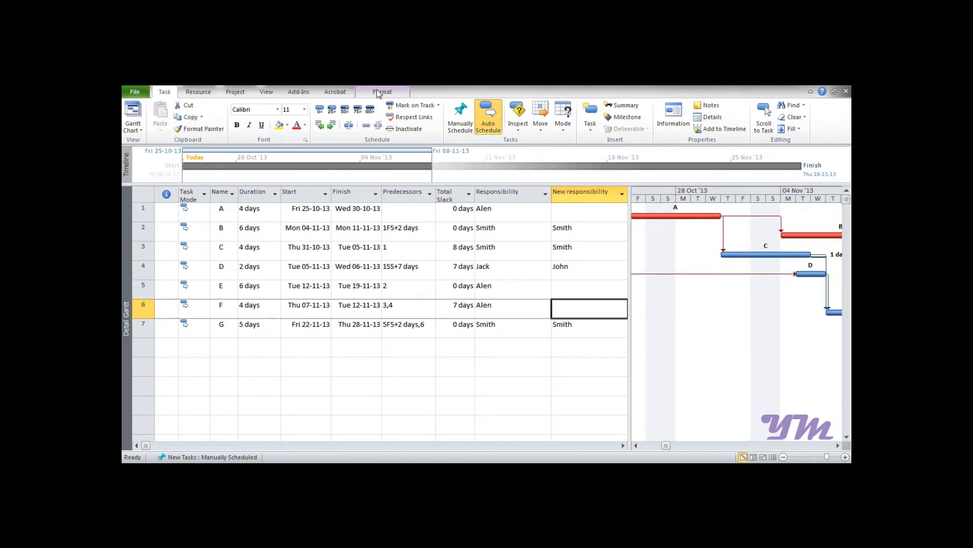
Show the Project Summary Task row, totalling 25 days from 25-10-13 to 28-11-13.
click(382, 92)
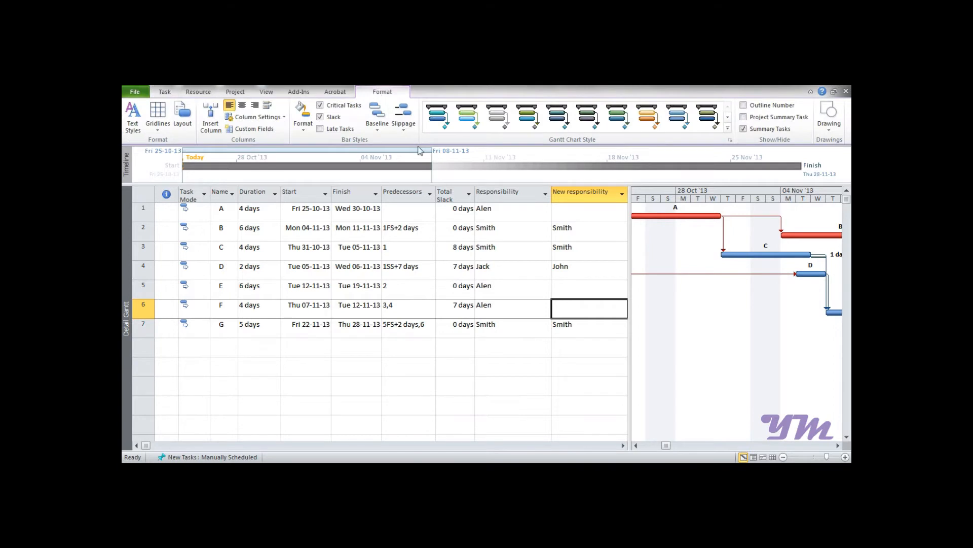
mouse_move(745, 117)
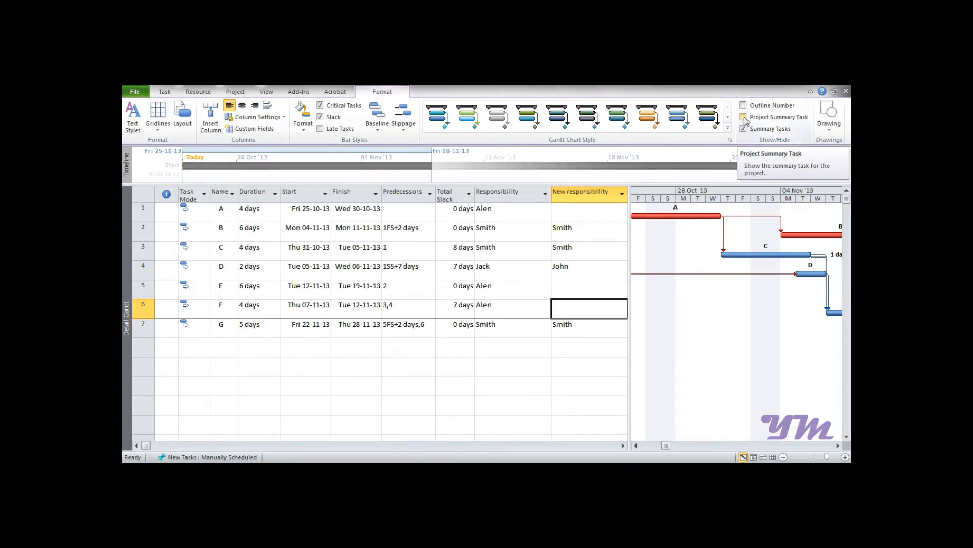
click(743, 117)
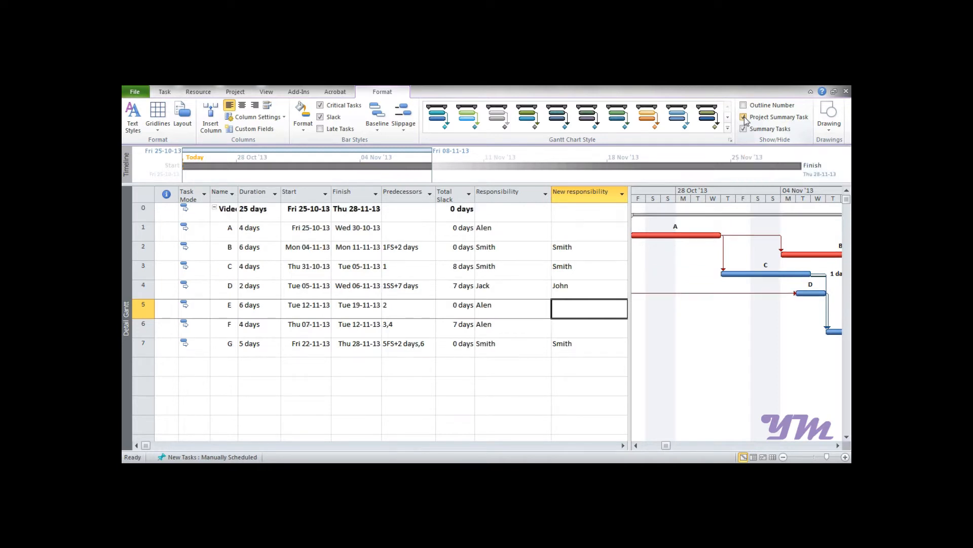
click(742, 117)
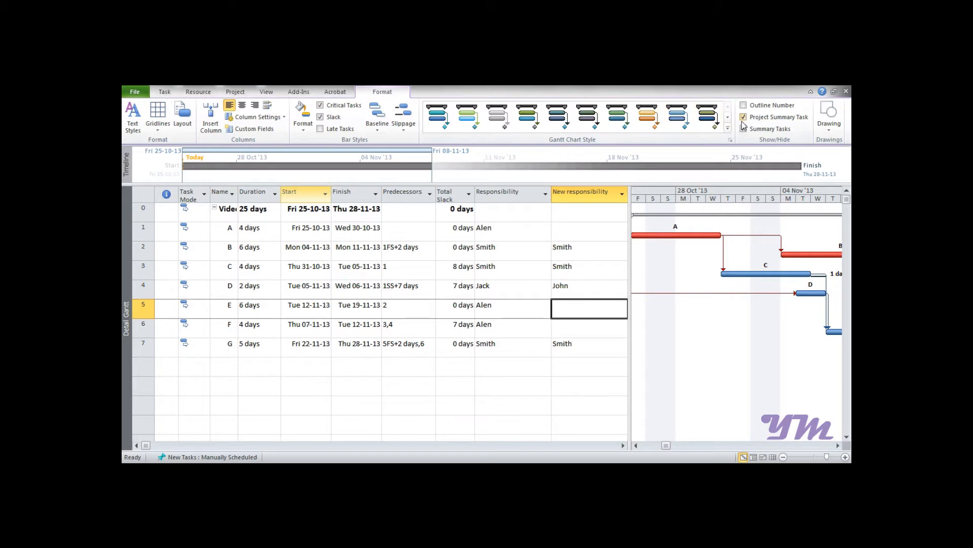
click(743, 116)
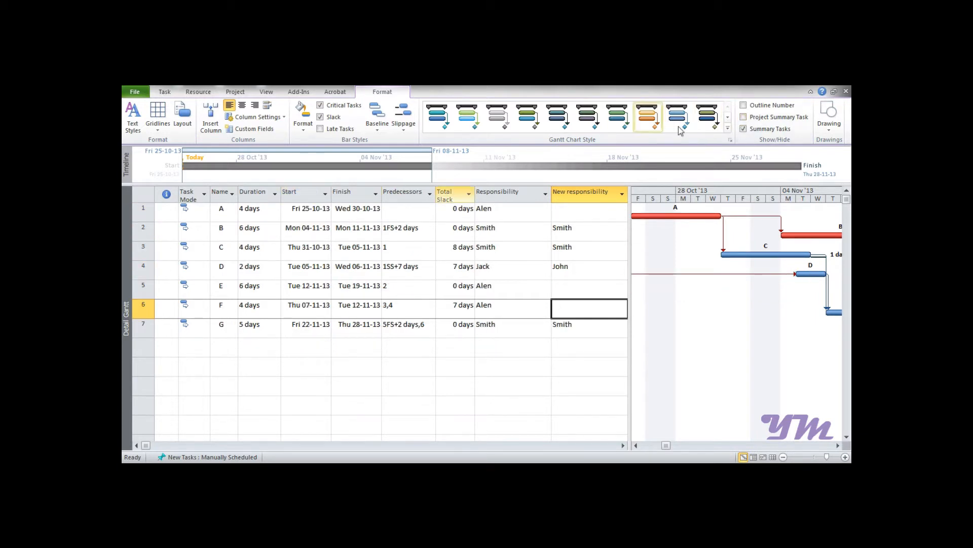
click(743, 117)
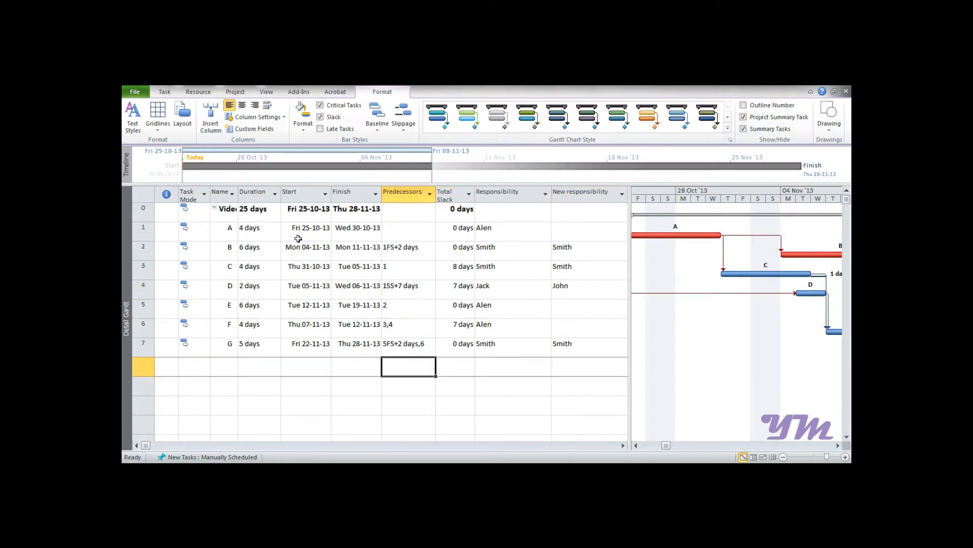
click(252, 208)
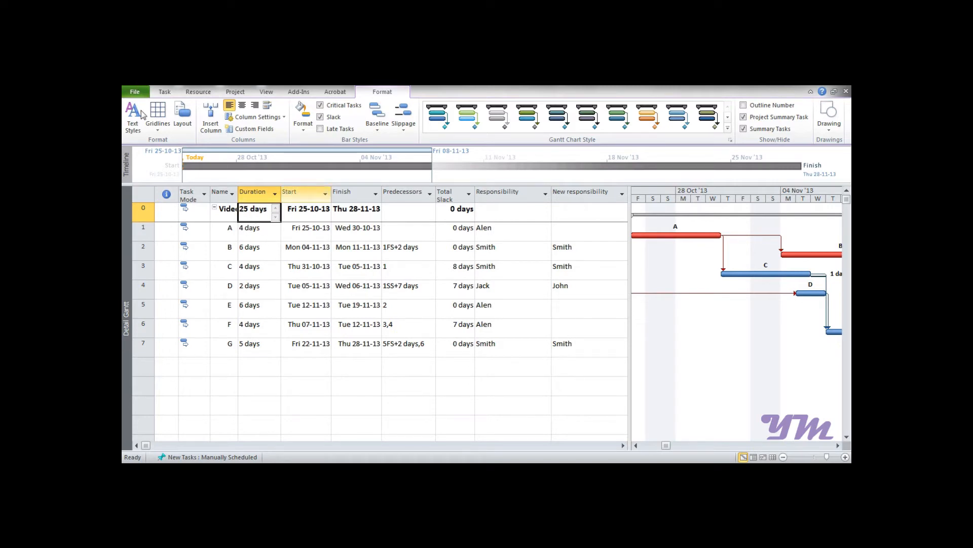
mouse_move(318, 246)
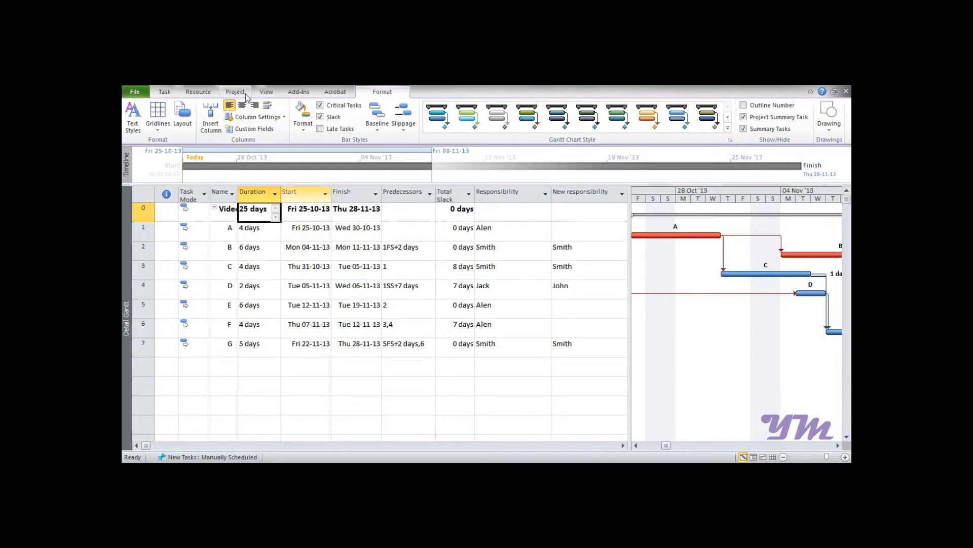
Open Change Working Time for the Standard project calendar from the Project commands.
click(235, 91)
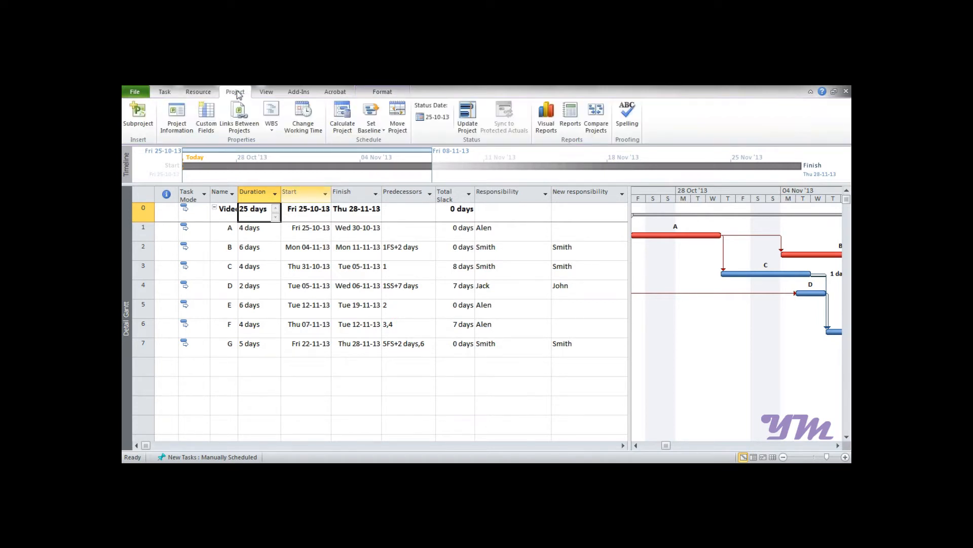
mouse_move(304, 117)
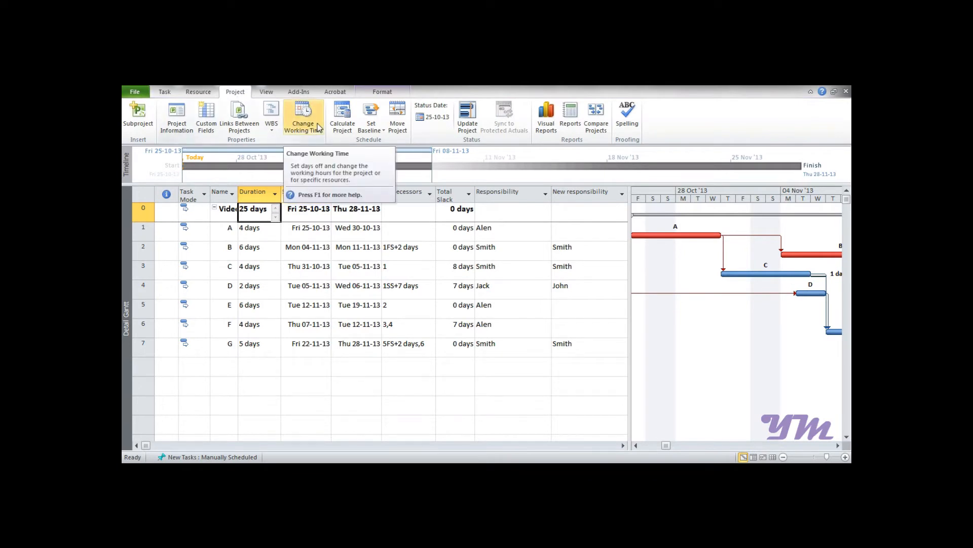
click(304, 111)
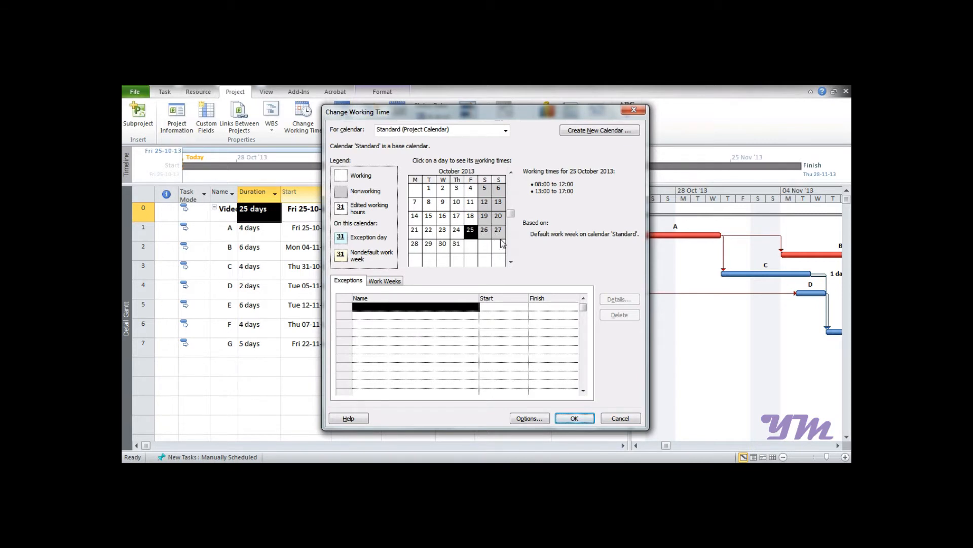
mouse_move(507, 238)
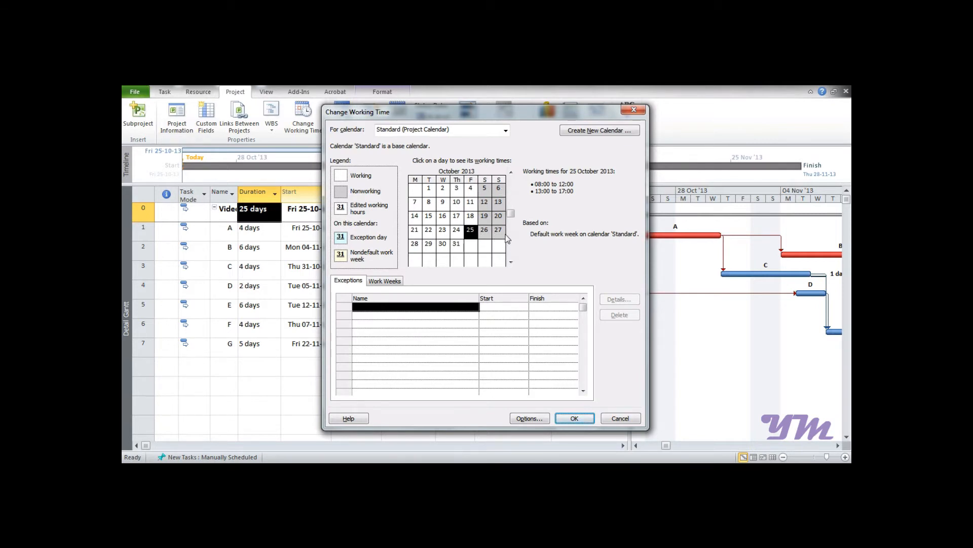
mouse_move(501, 240)
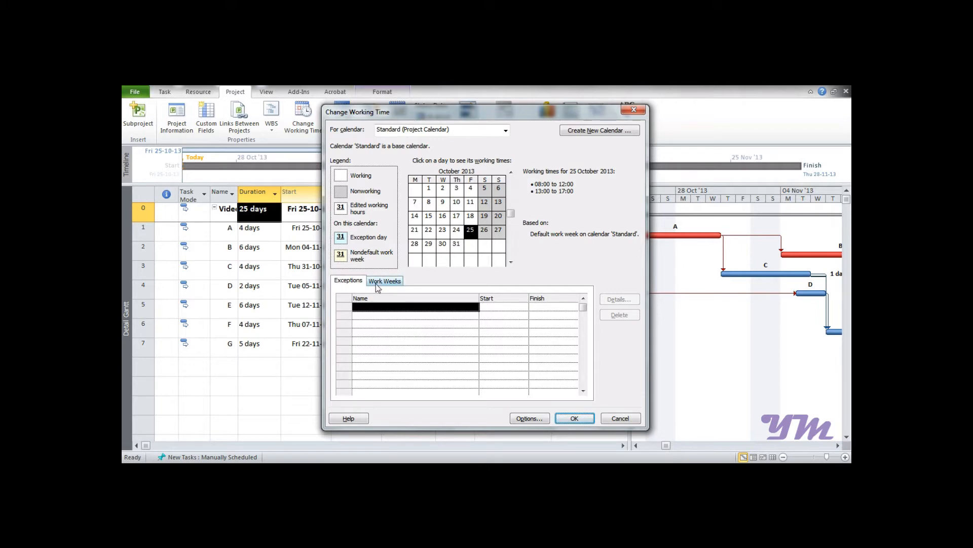
Give the Default work week specific working times 09:00–12:00 and 13:00–17:00.
click(386, 280)
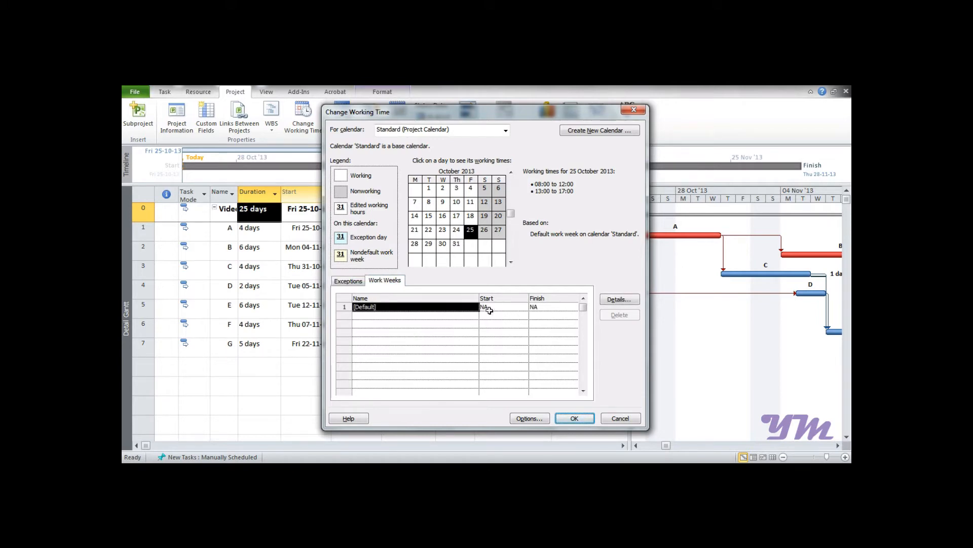
click(619, 299)
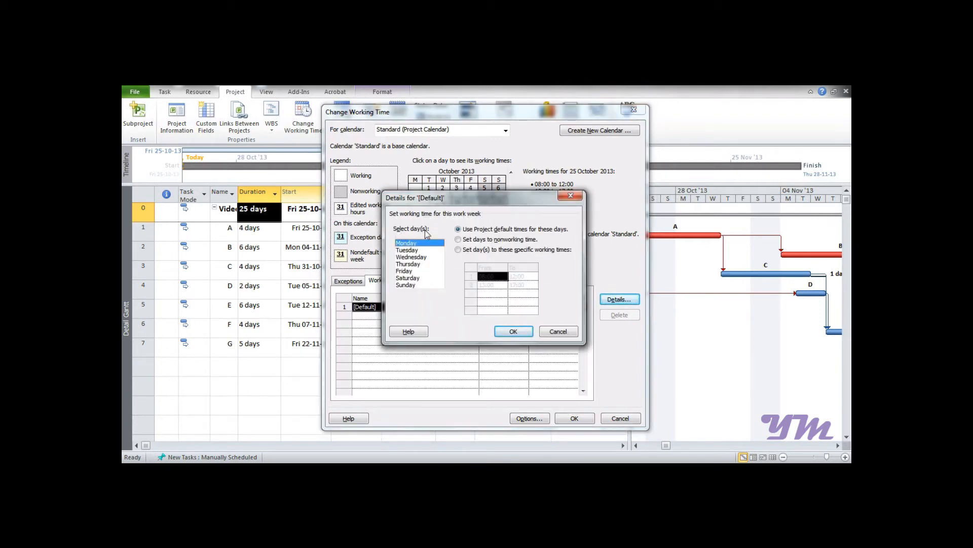
mouse_move(436, 291)
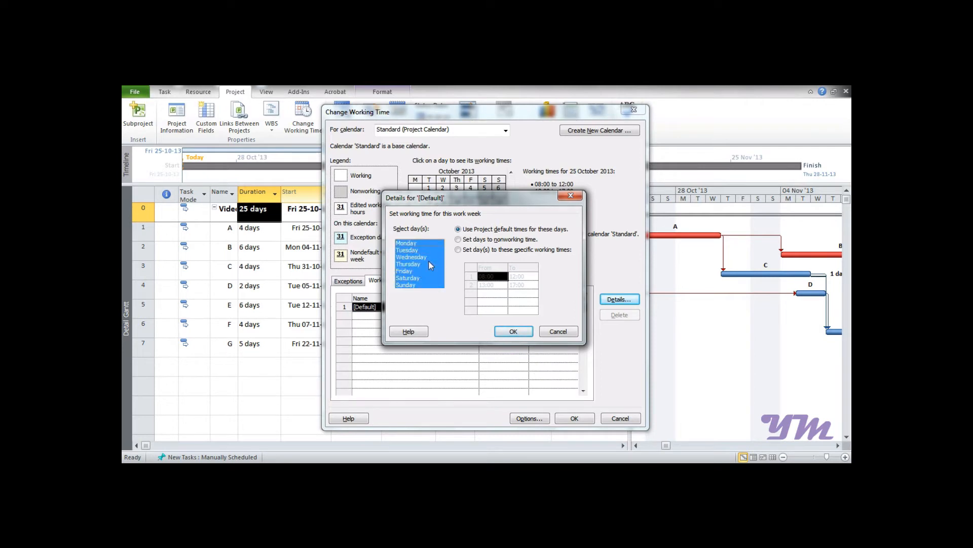
click(405, 243)
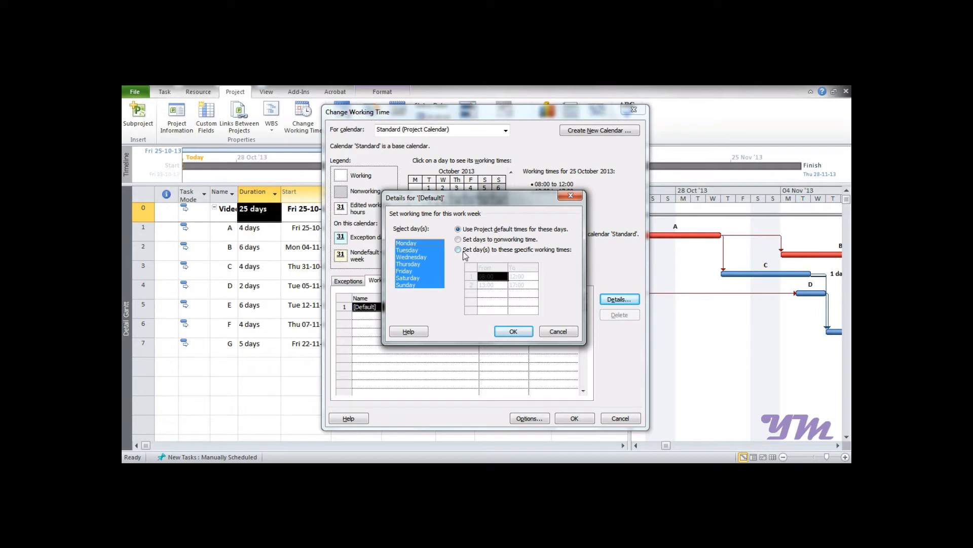
click(457, 250)
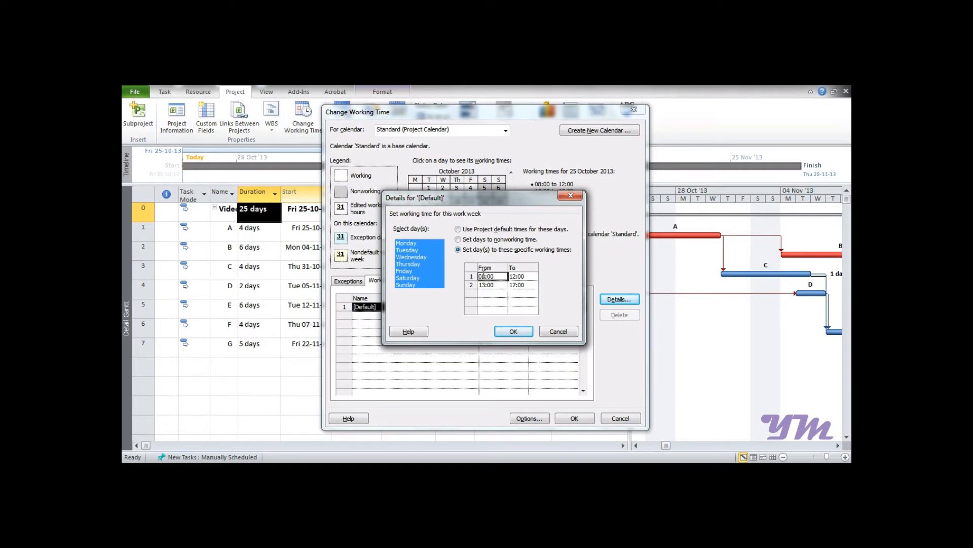
click(488, 284)
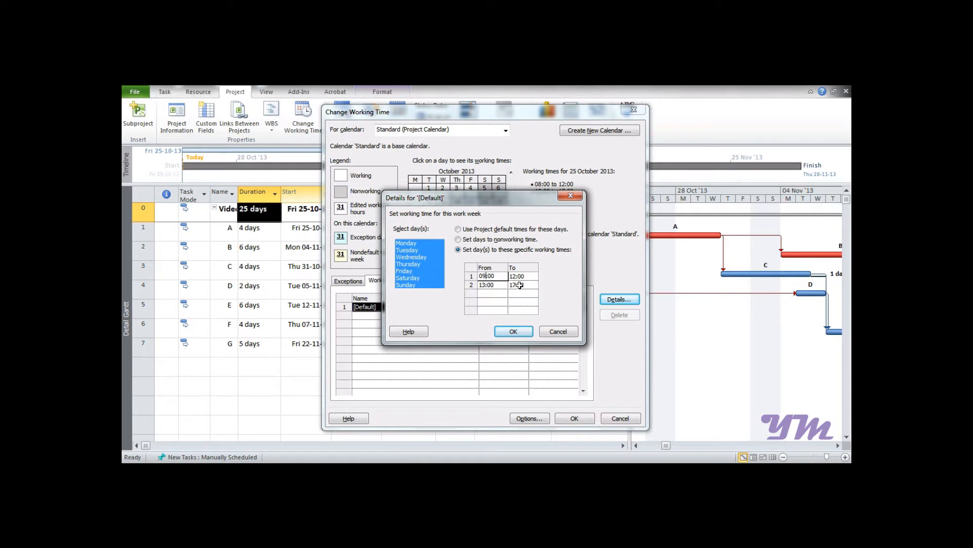
click(524, 284)
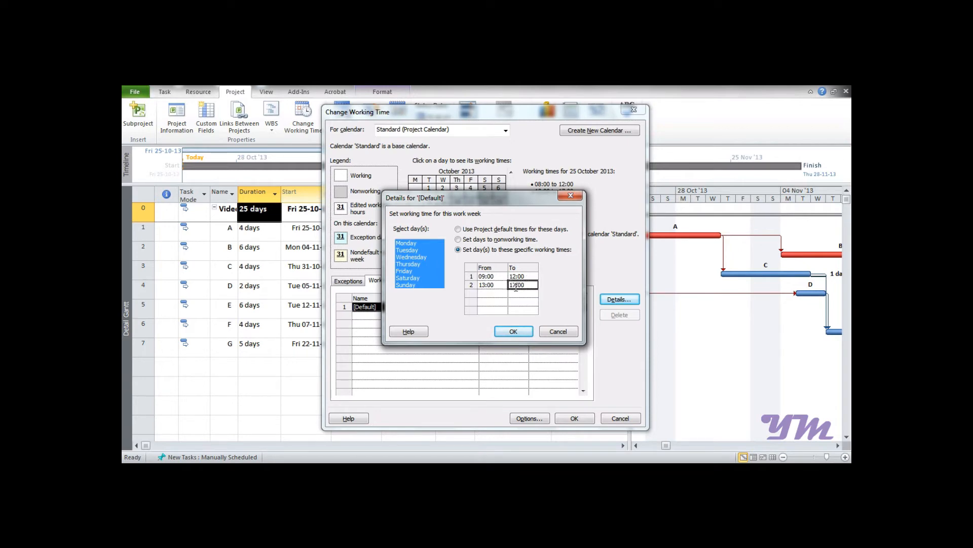
click(513, 330)
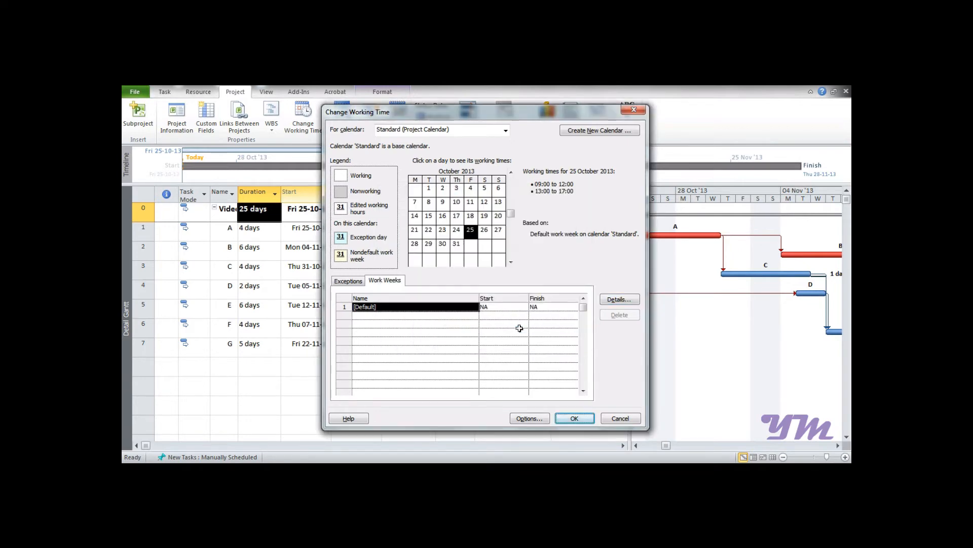
mouse_move(495, 262)
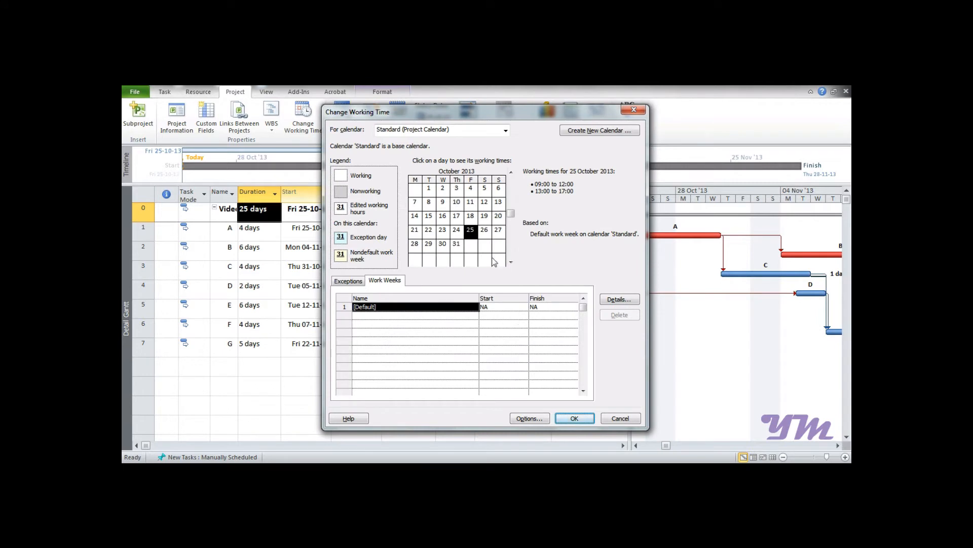
mouse_move(497, 203)
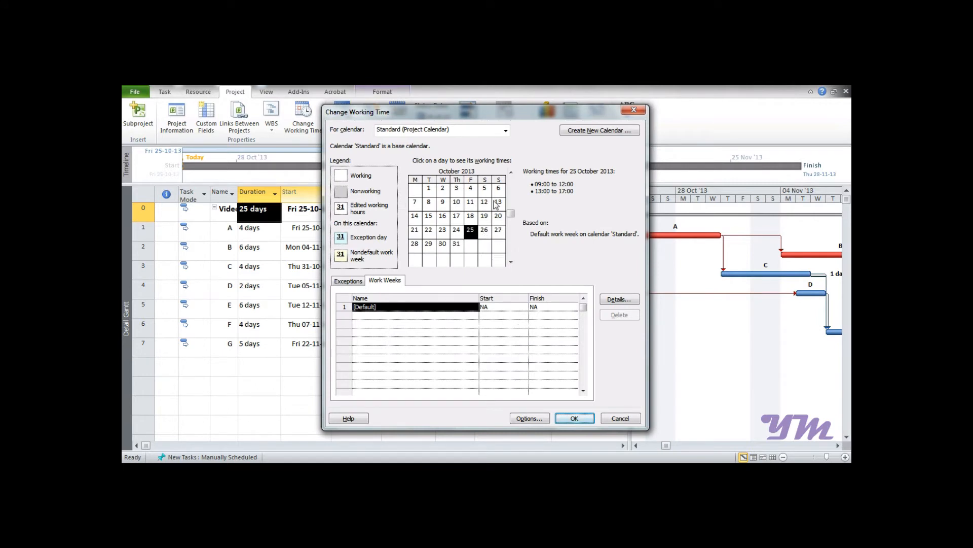
mouse_move(501, 246)
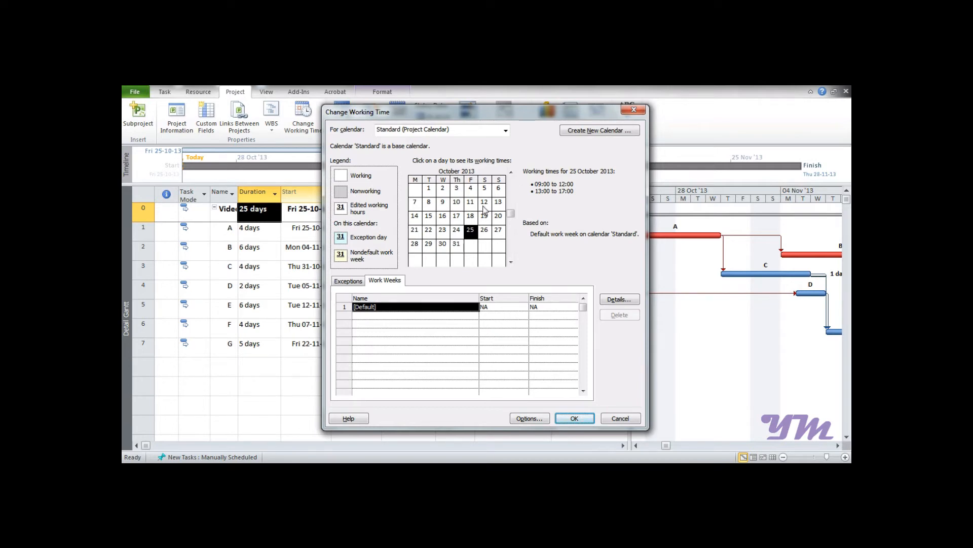
mouse_move(424, 245)
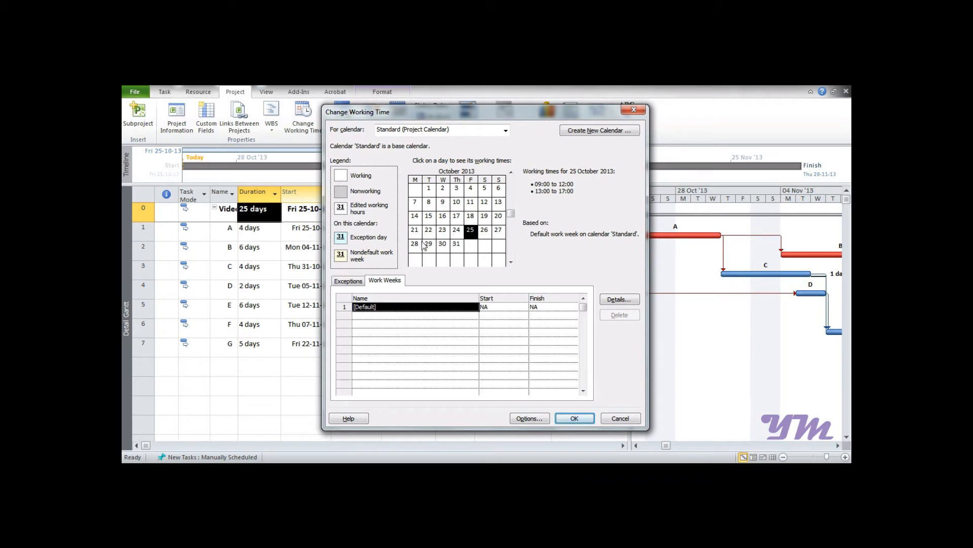
mouse_move(415, 255)
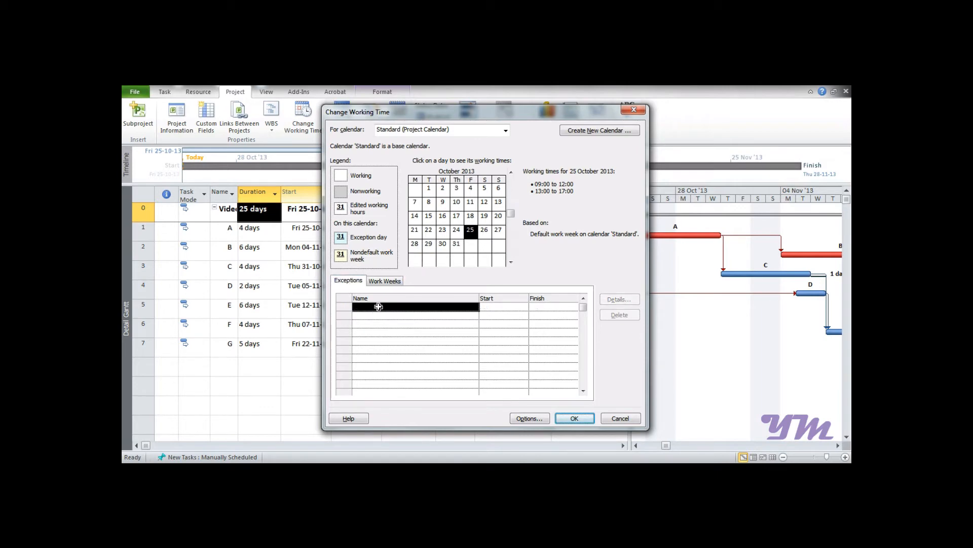
Add a Casual Holiday exception starting 28-10-2013 and confirm the calendar changes.
text(C)
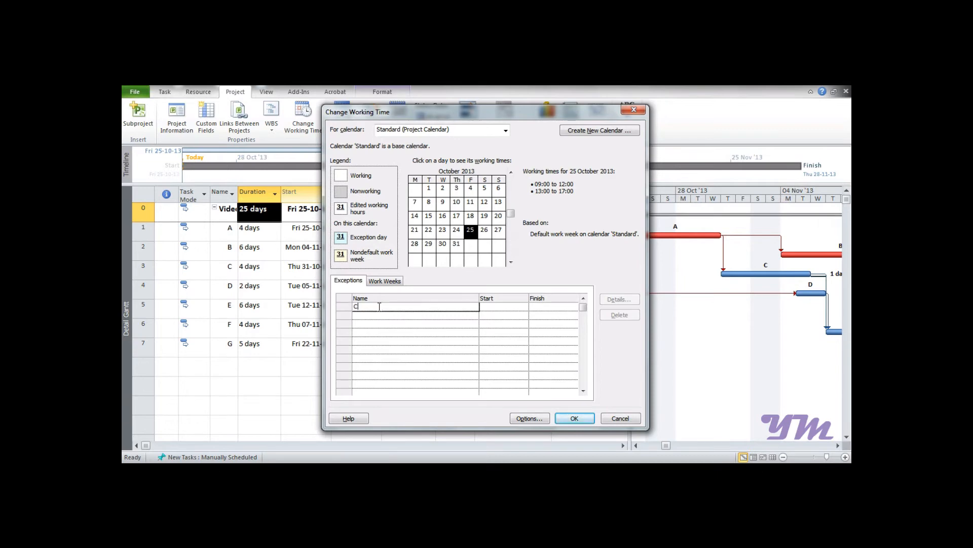
text(asual)
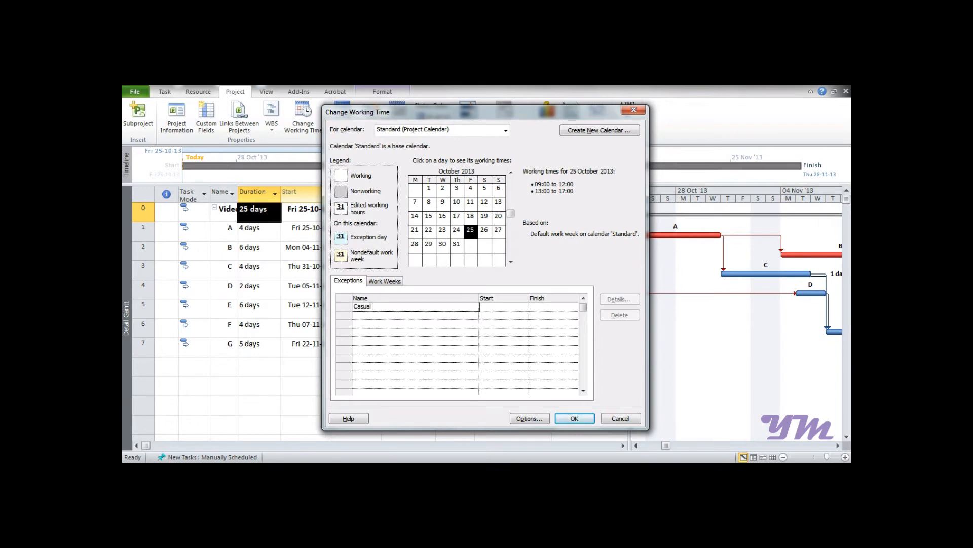
text(Holiday)
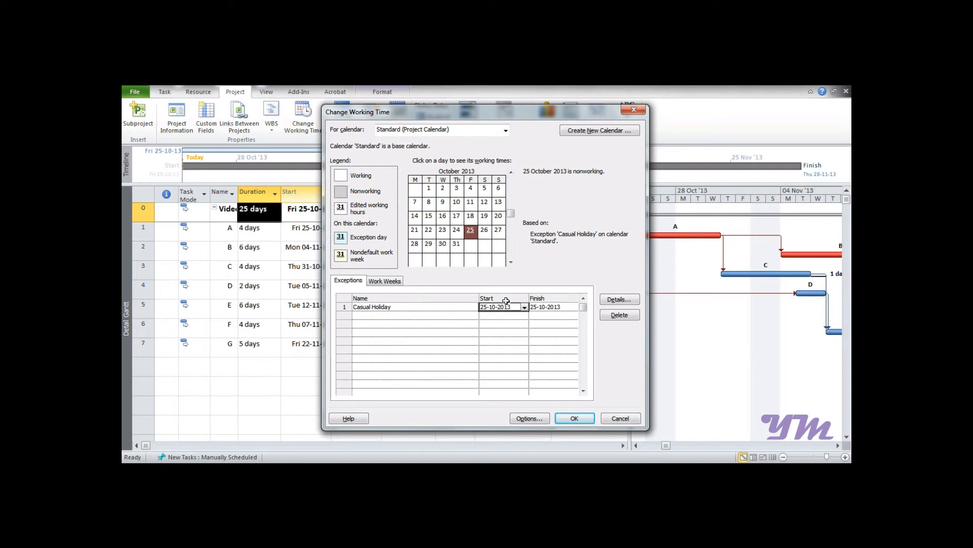
click(524, 306)
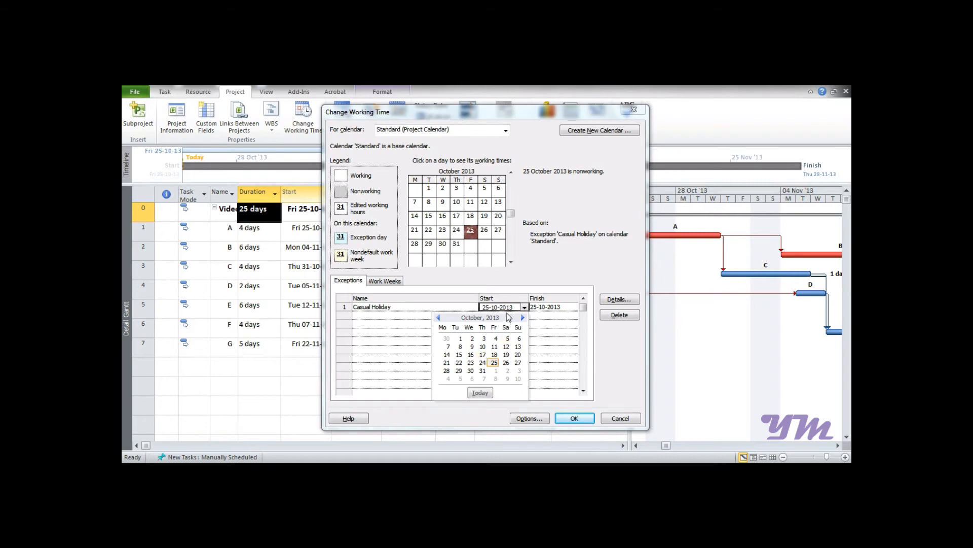
click(447, 370)
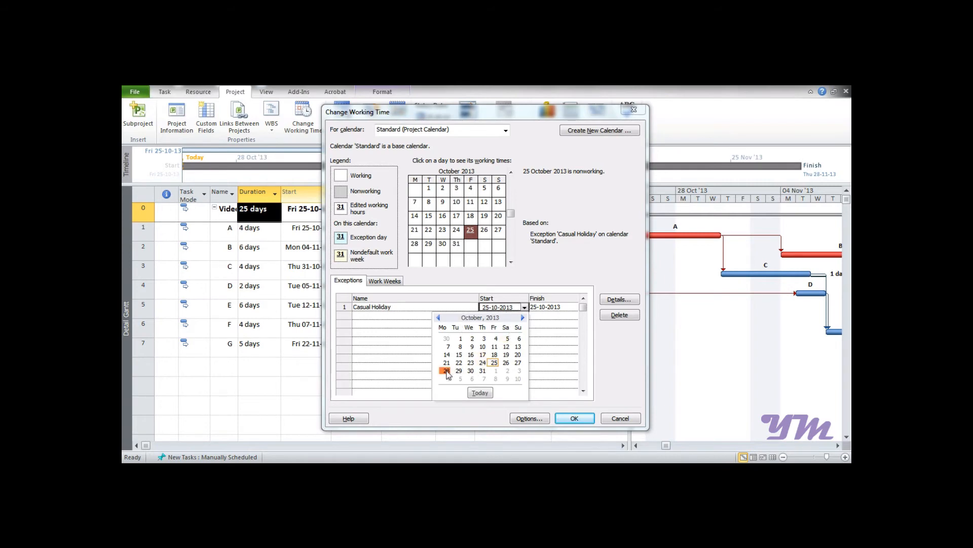
click(446, 371)
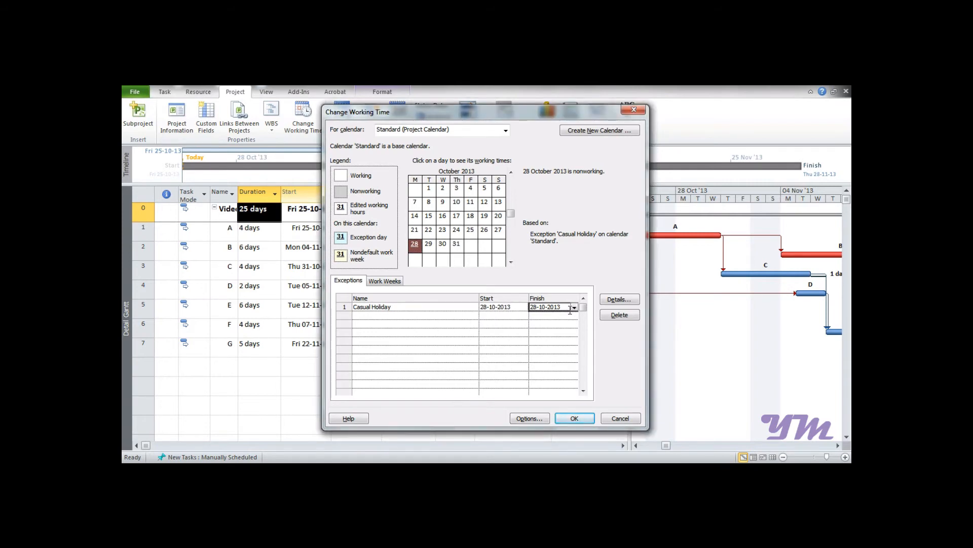
click(573, 306)
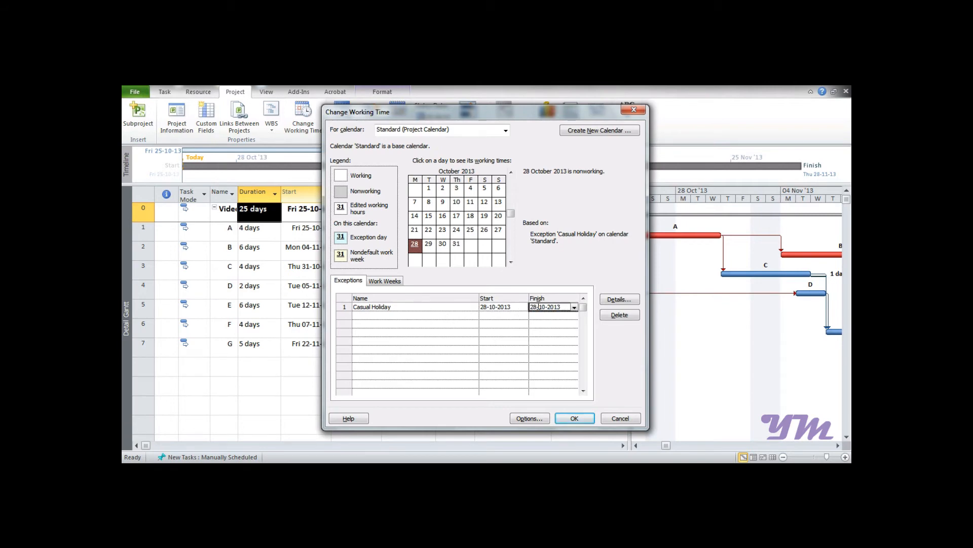
click(574, 418)
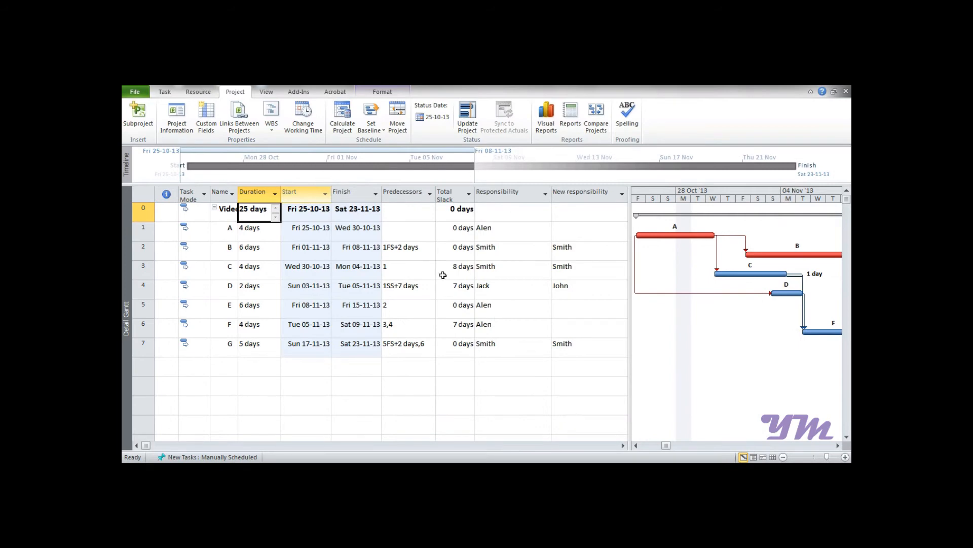
mouse_move(255, 193)
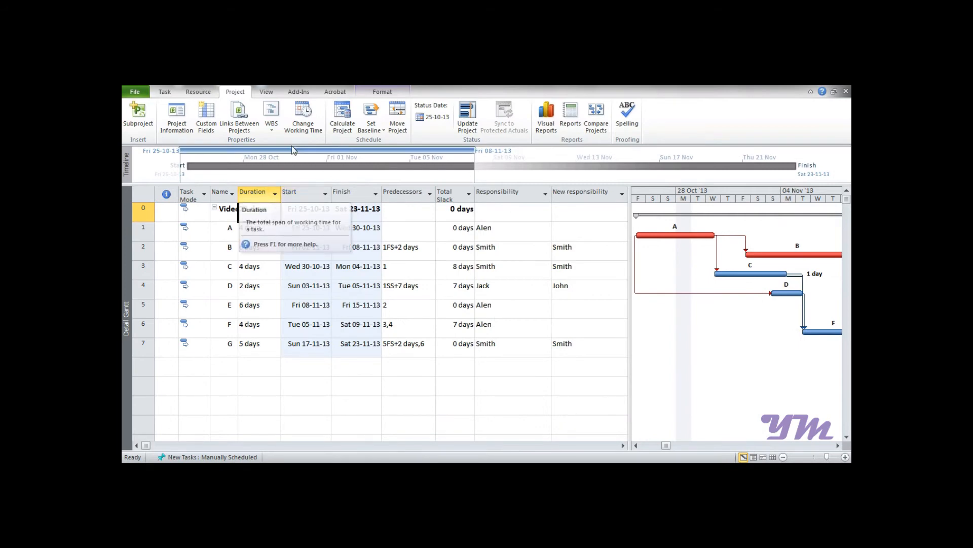
Reopen Change Working Time for the Standard calendar.
click(303, 117)
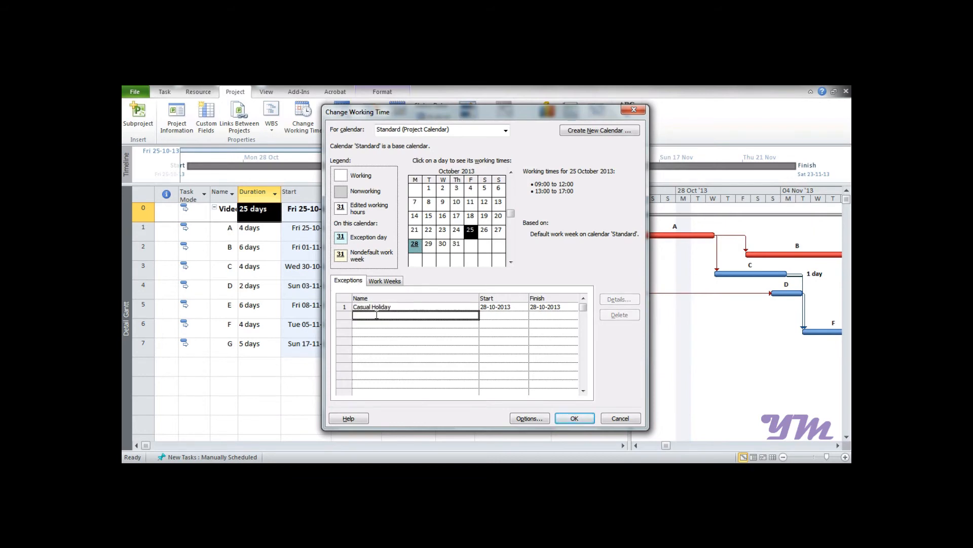
Name the second exception Last Saturday Holiday and select its row.
text(Last)
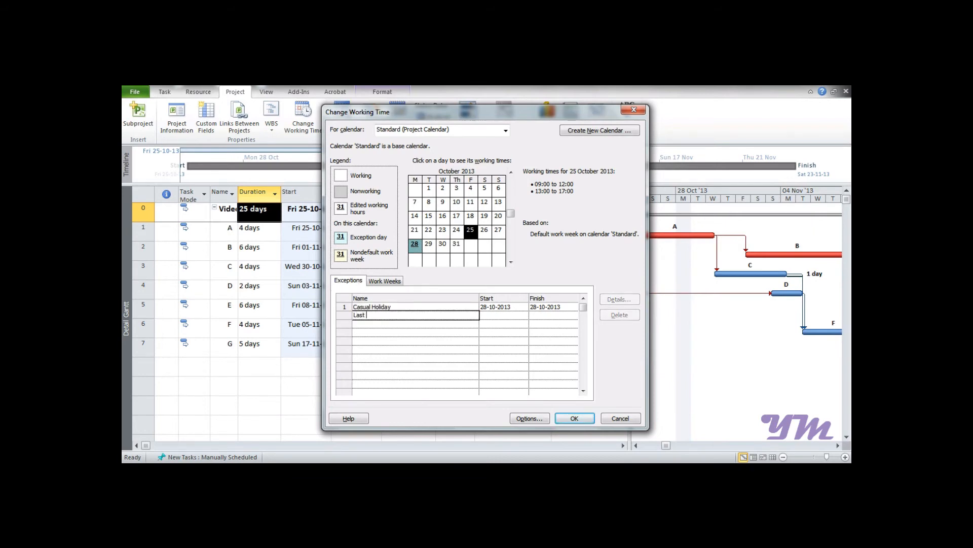
text(Saturday Holiday)
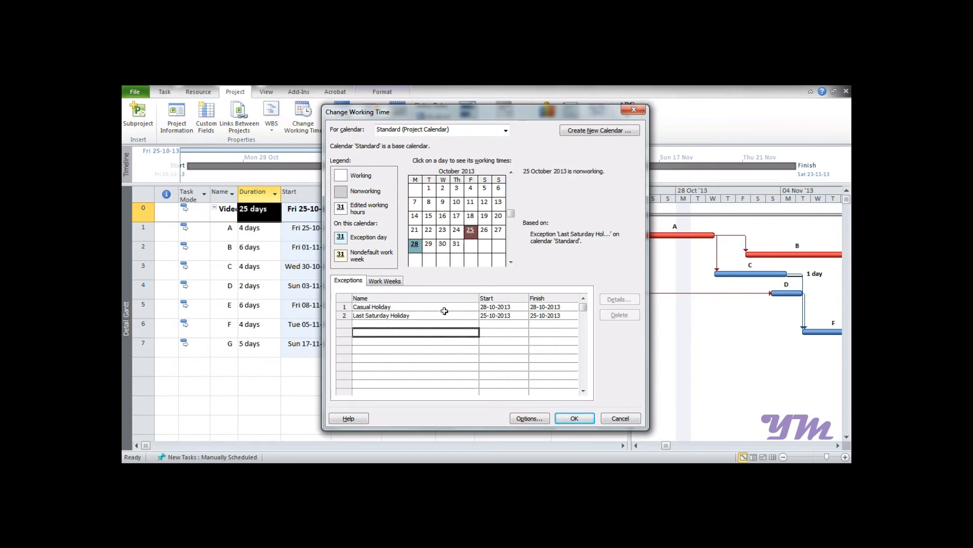
click(381, 316)
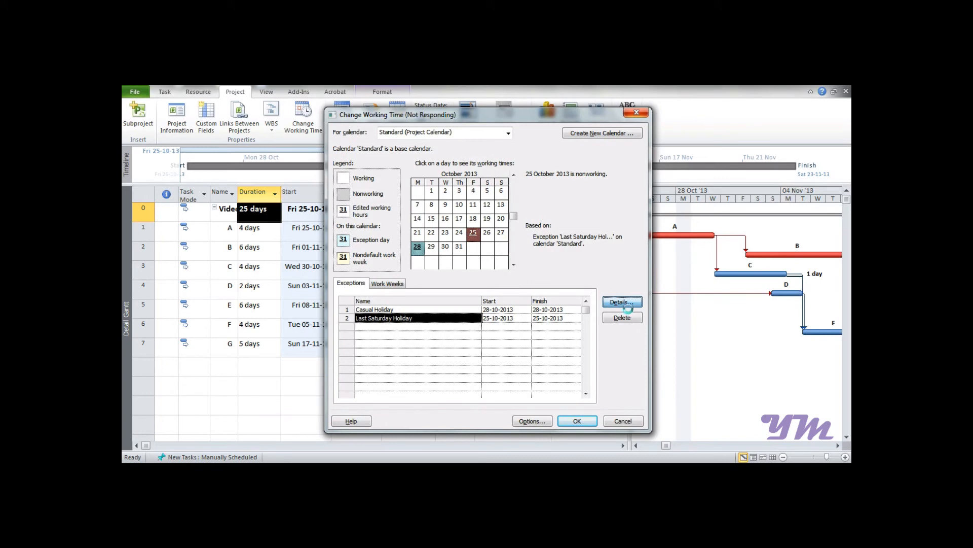
Set Last Saturday Holiday to recur monthly on the fourth Saturday of every 1 month.
click(623, 302)
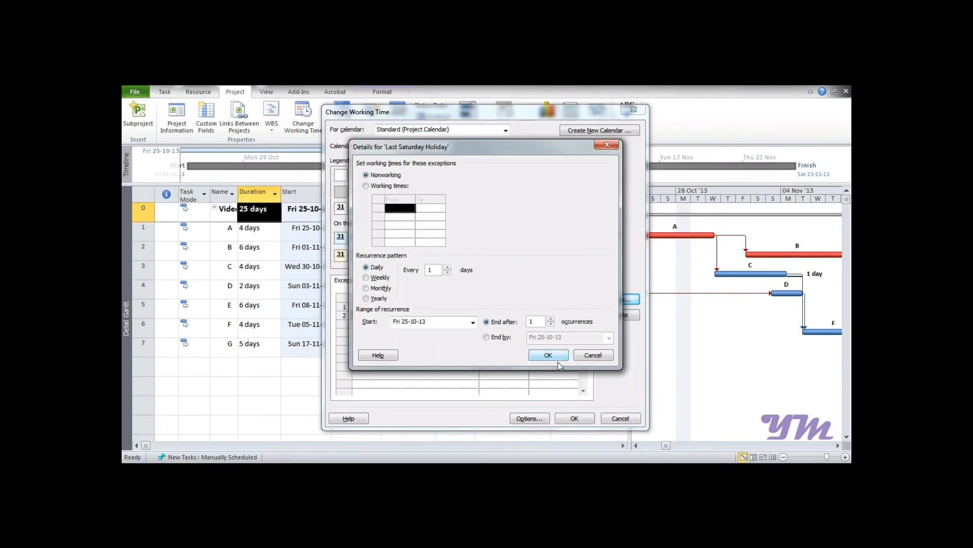
click(548, 355)
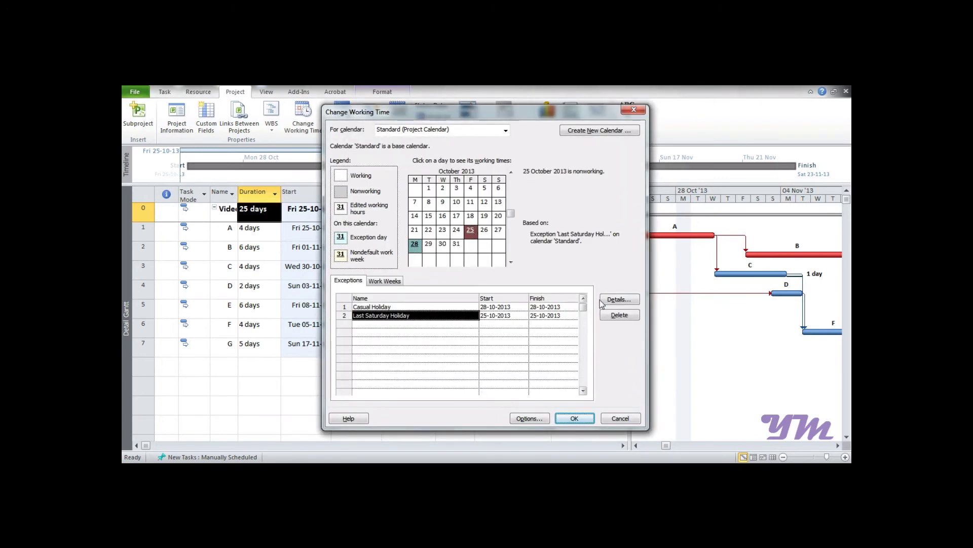
click(619, 299)
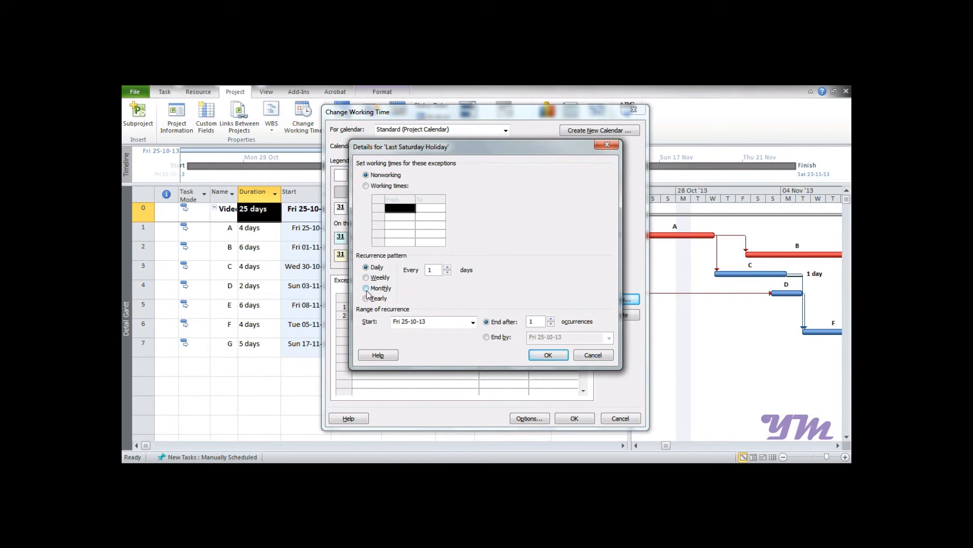
click(366, 288)
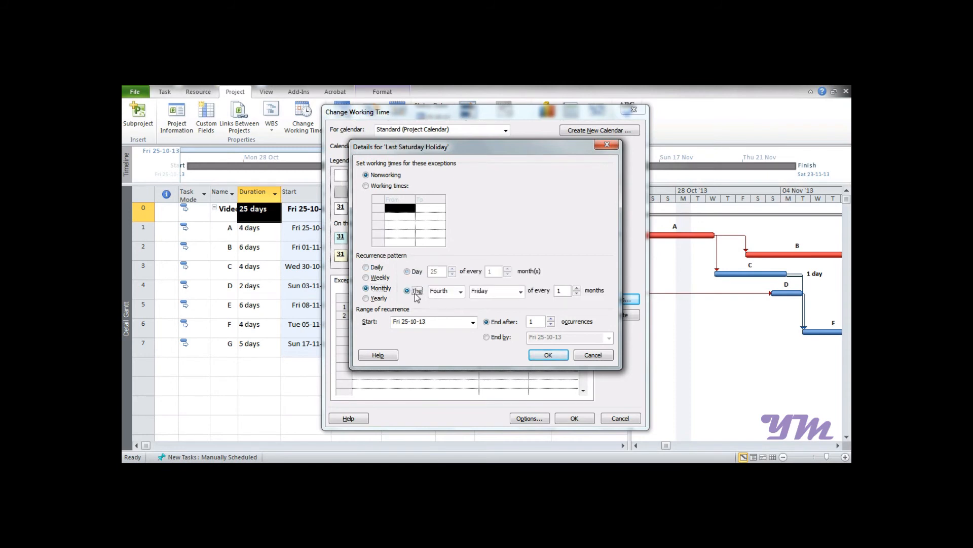
click(520, 291)
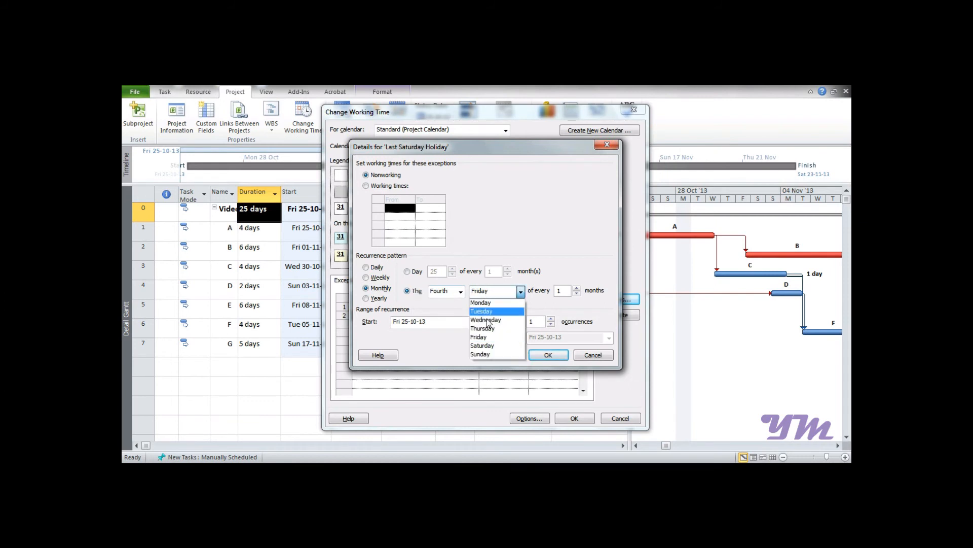
click(483, 344)
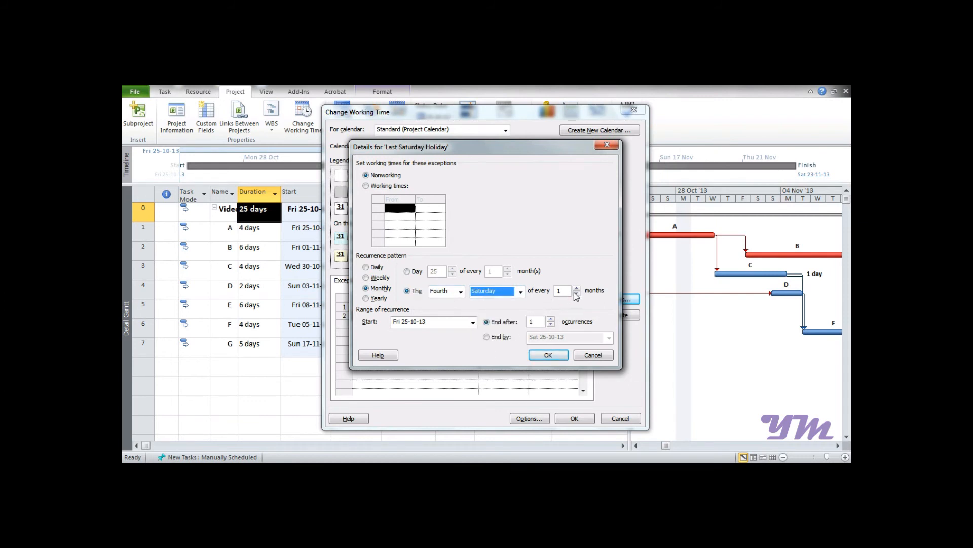
mouse_move(597, 295)
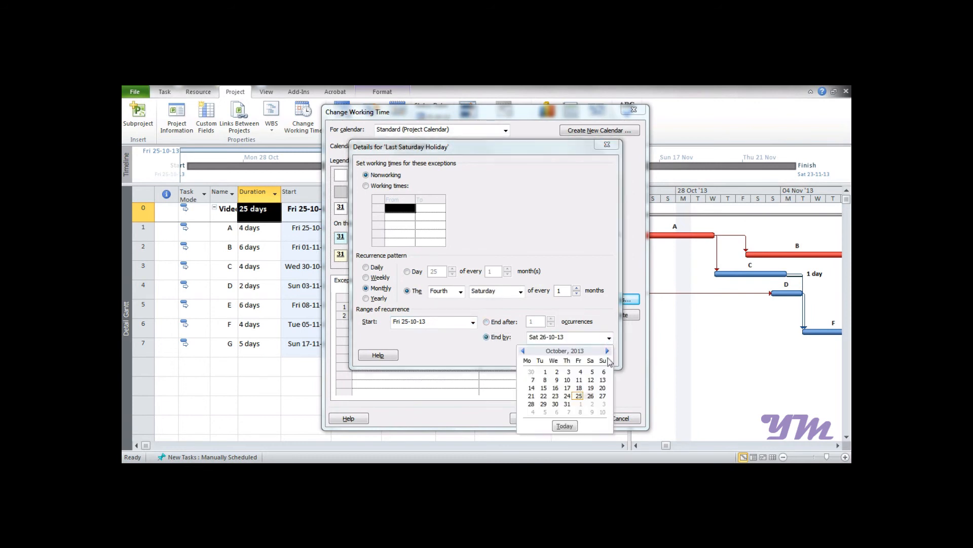
End the recurrence by 25-10-2014 and confirm the exception details.
click(607, 351)
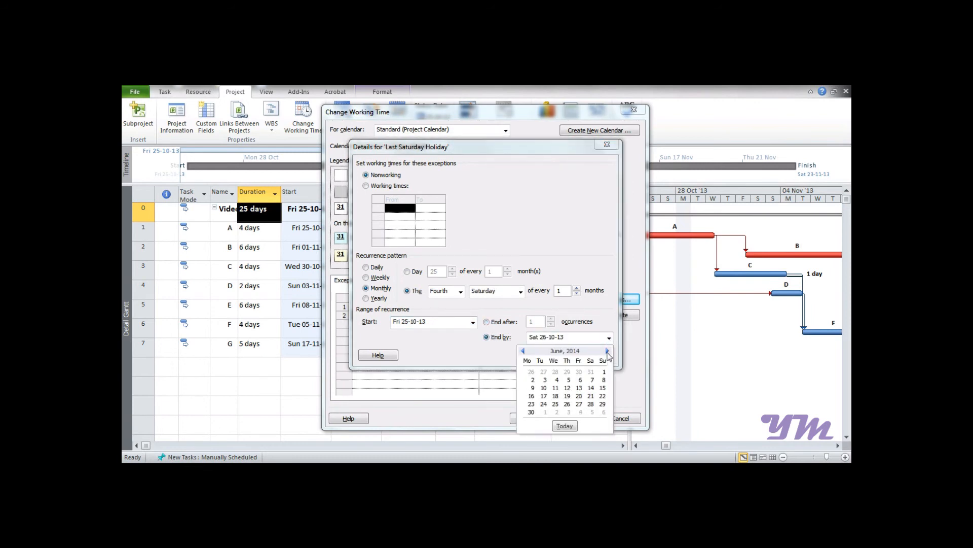
click(607, 351)
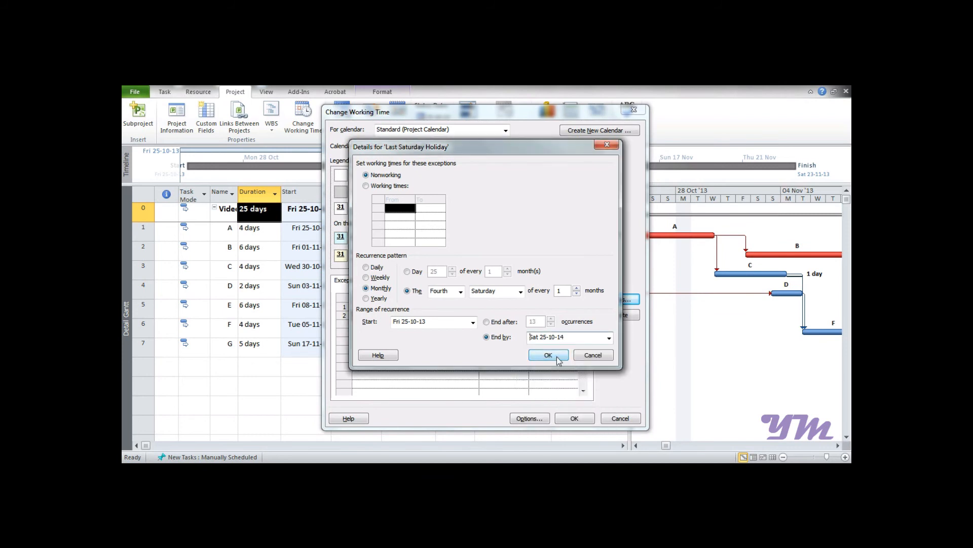
click(548, 355)
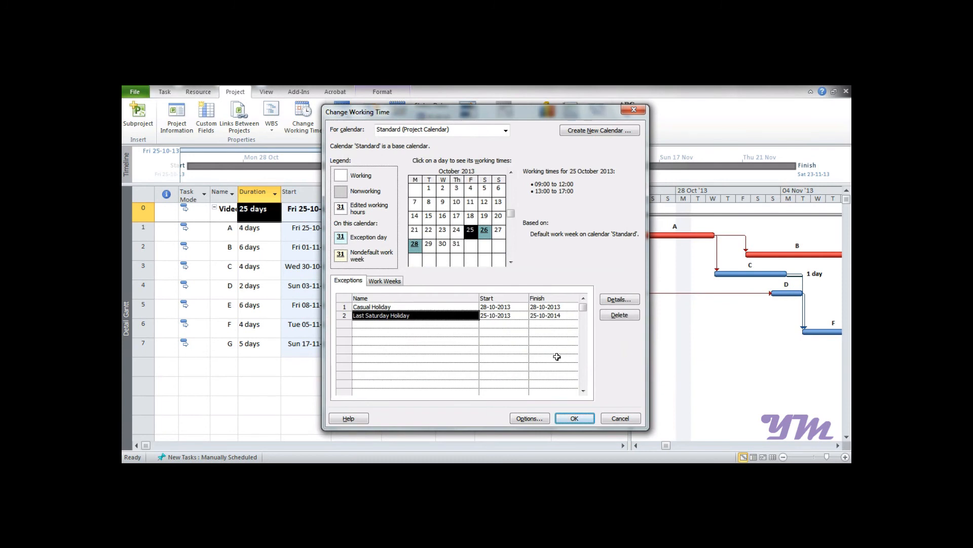
click(484, 229)
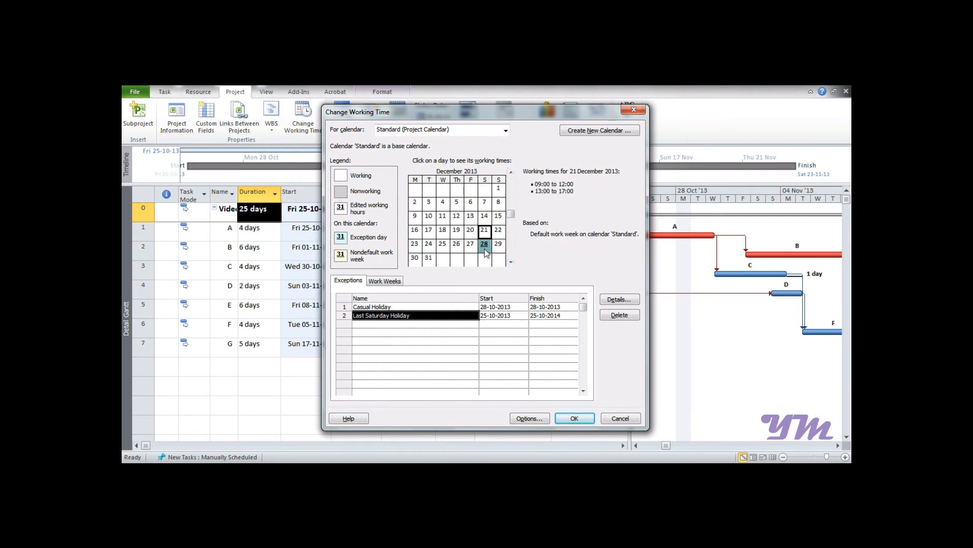
click(510, 173)
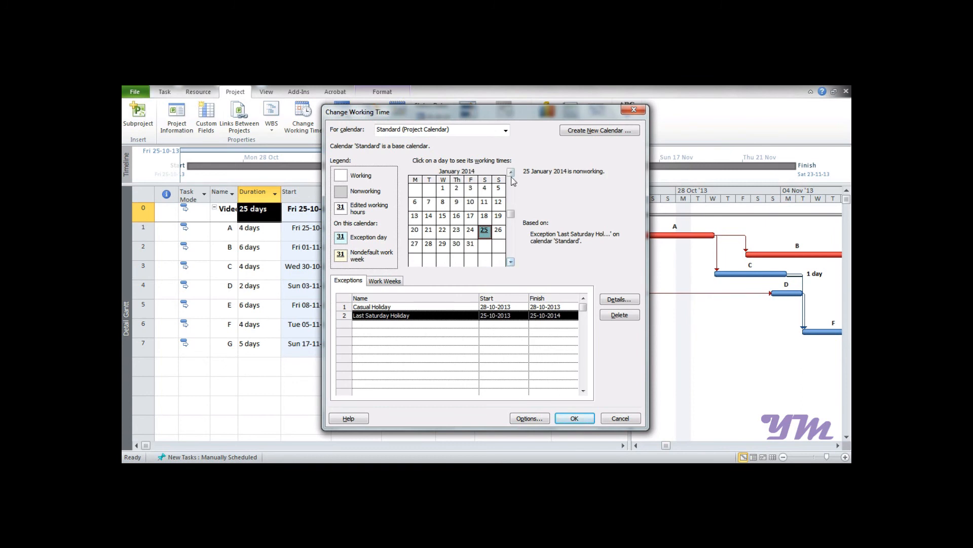
click(510, 174)
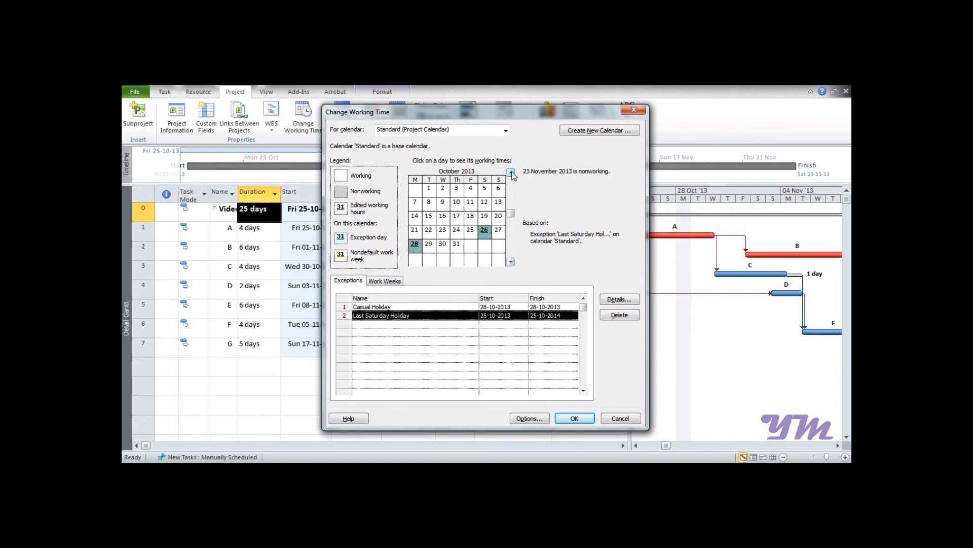
click(485, 229)
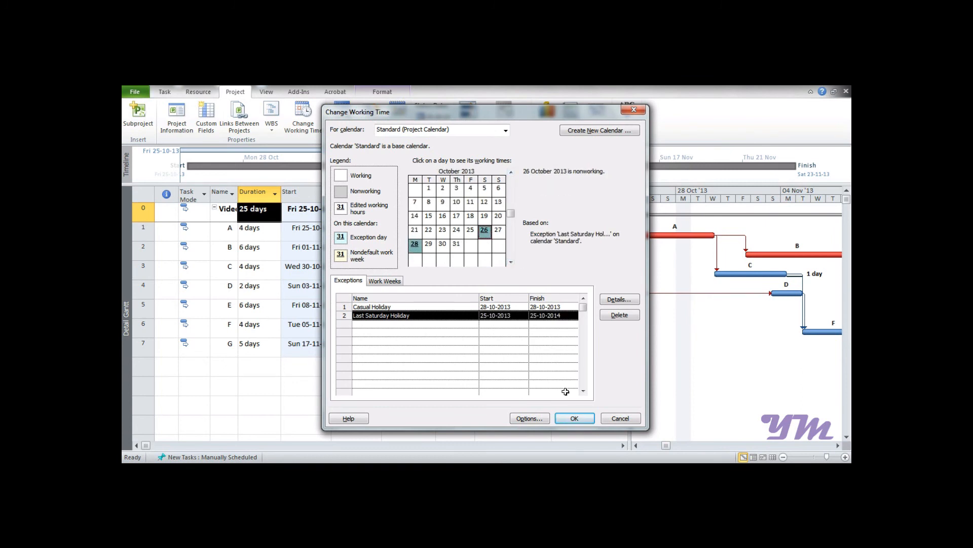
mouse_move(563, 204)
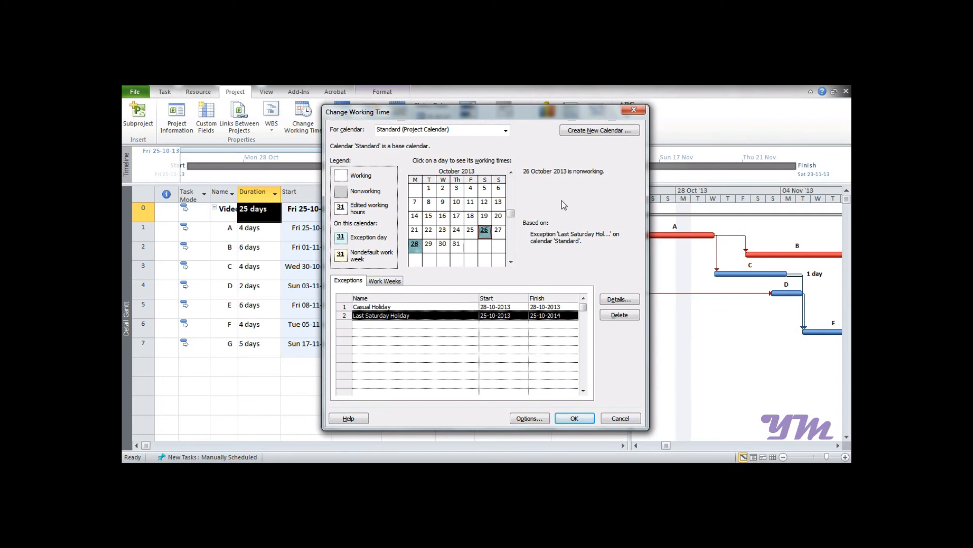
mouse_move(573, 197)
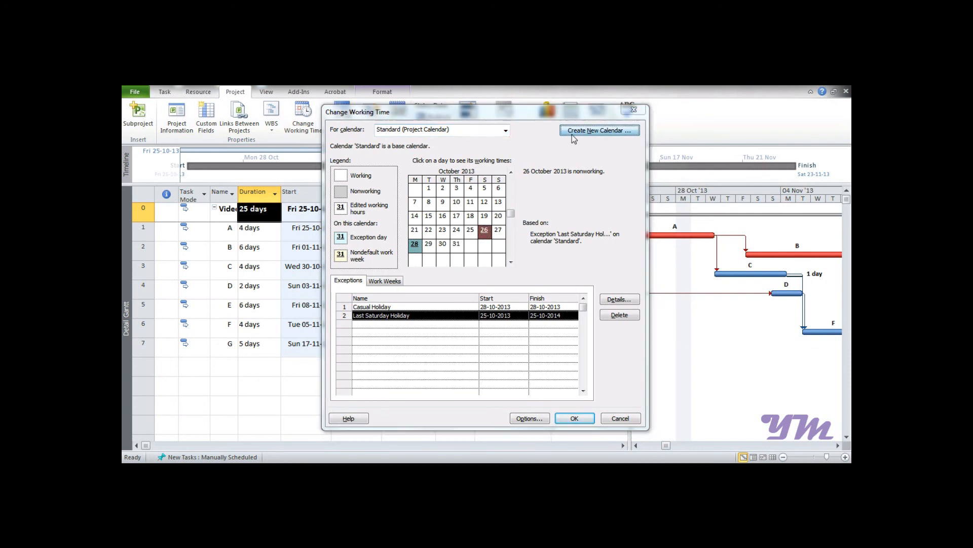
Create base calendar 'new Calender' as a copy of Standard, saving Standard's changes.
click(600, 129)
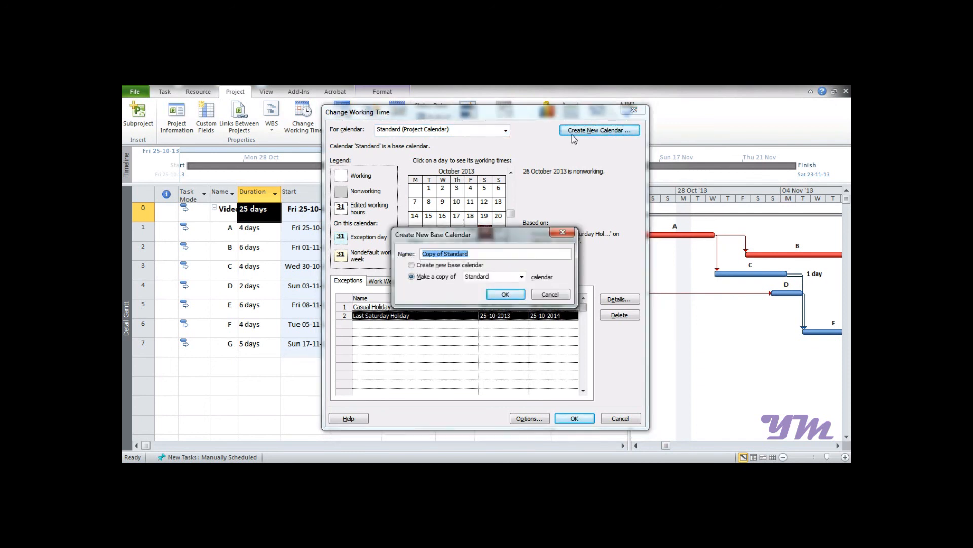
text(new)
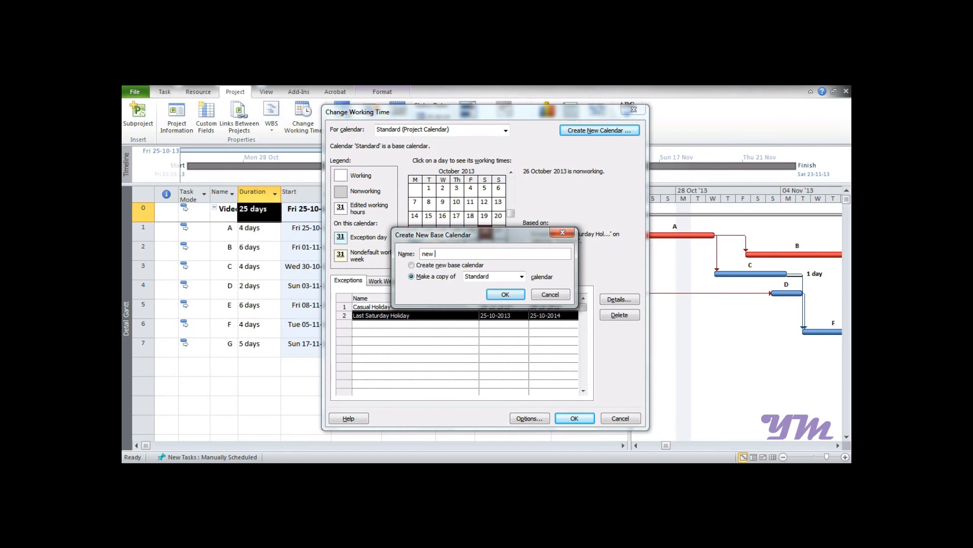
text(Calender)
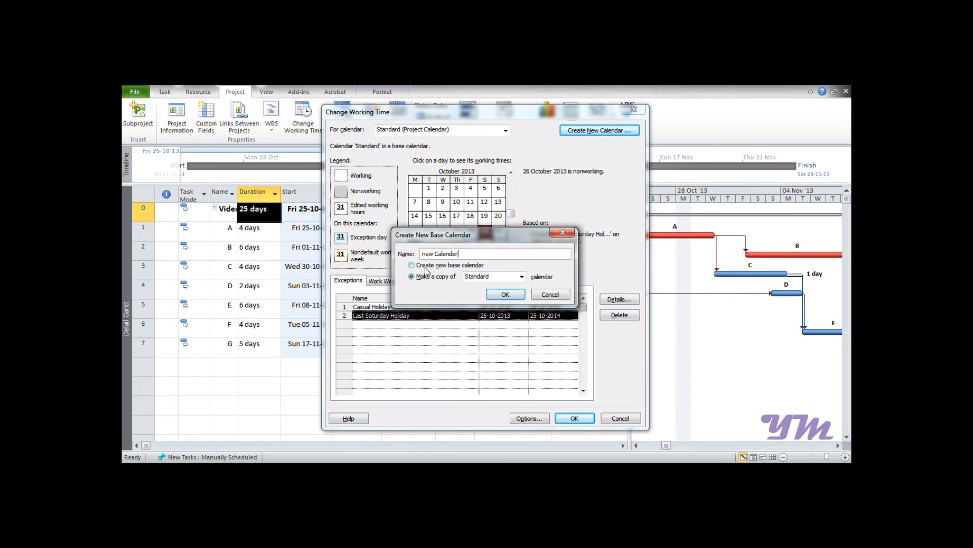
click(410, 276)
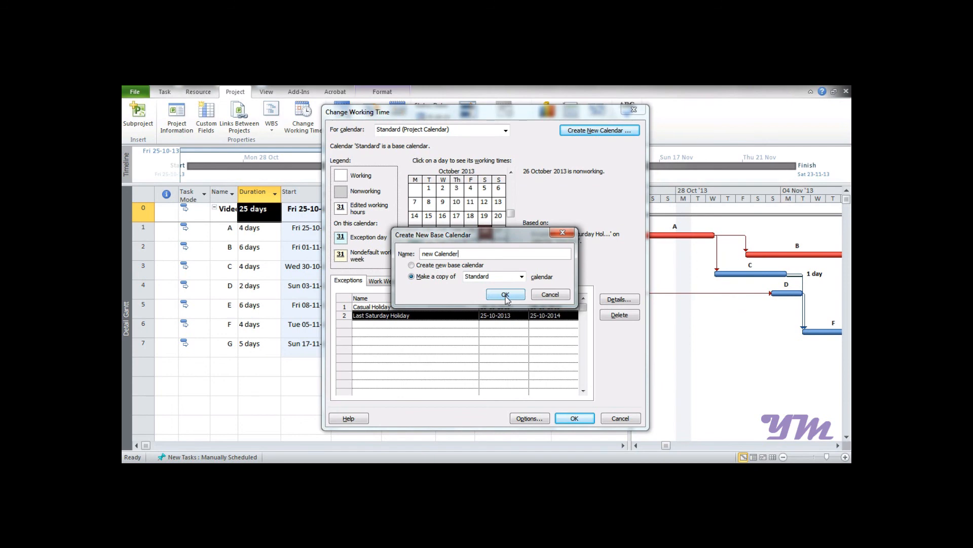
click(505, 294)
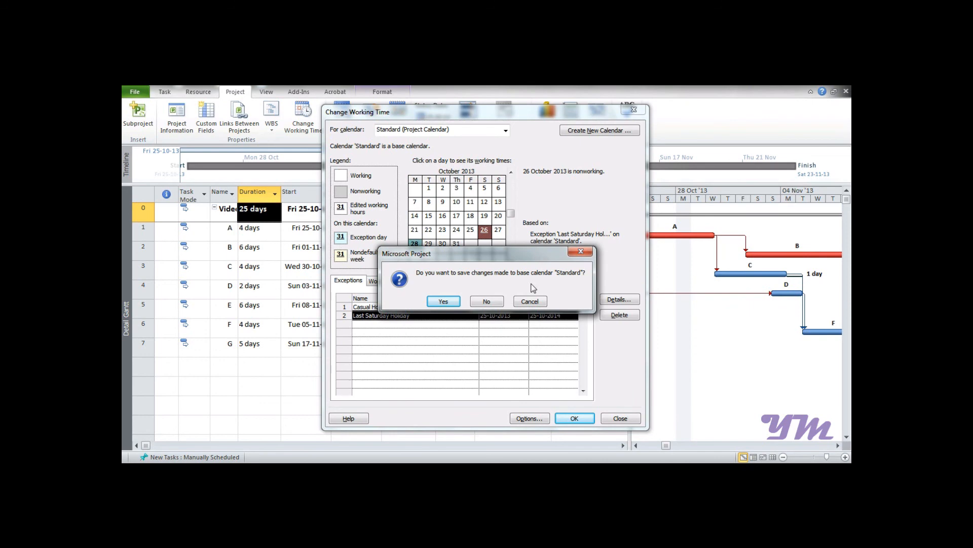
click(443, 301)
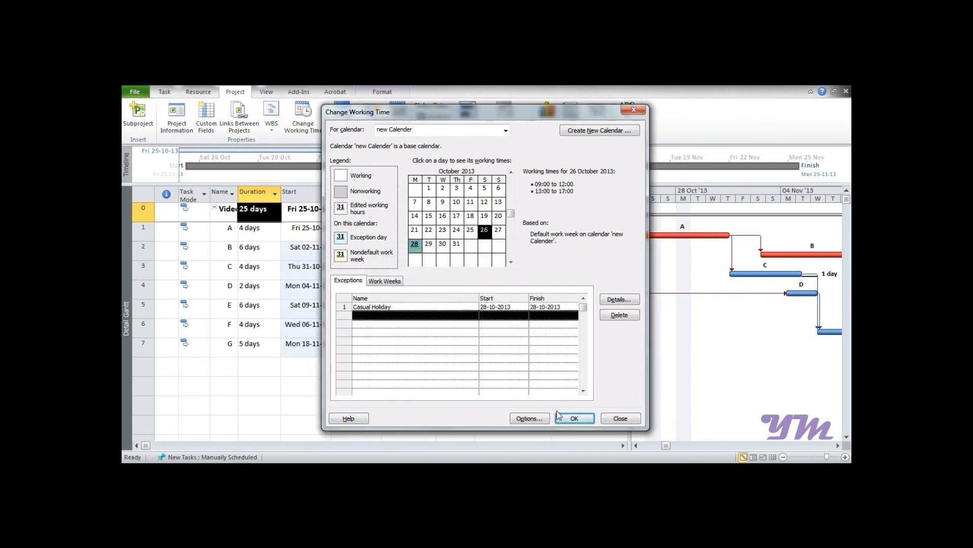
Switch back to Standard (Project Calendar) and close the working-time settings.
click(505, 130)
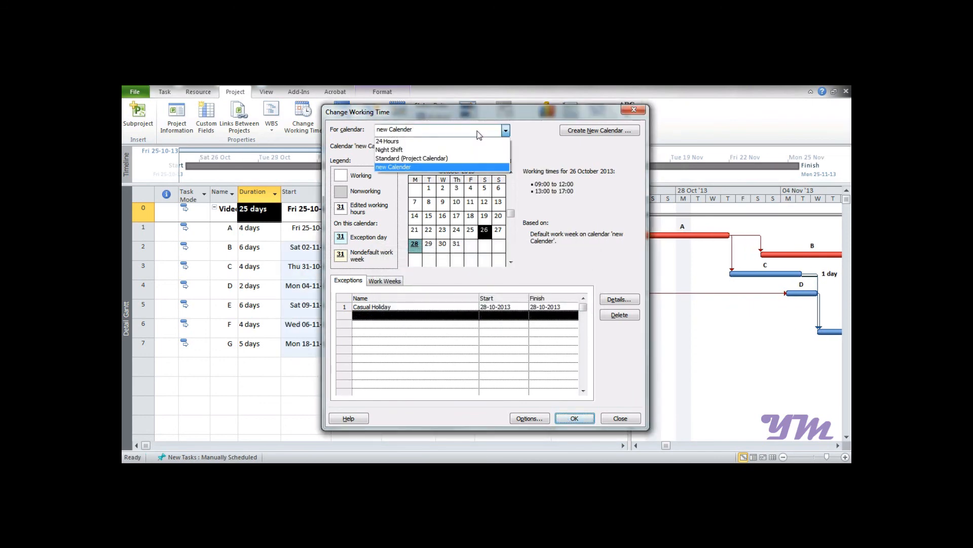
mouse_move(434, 158)
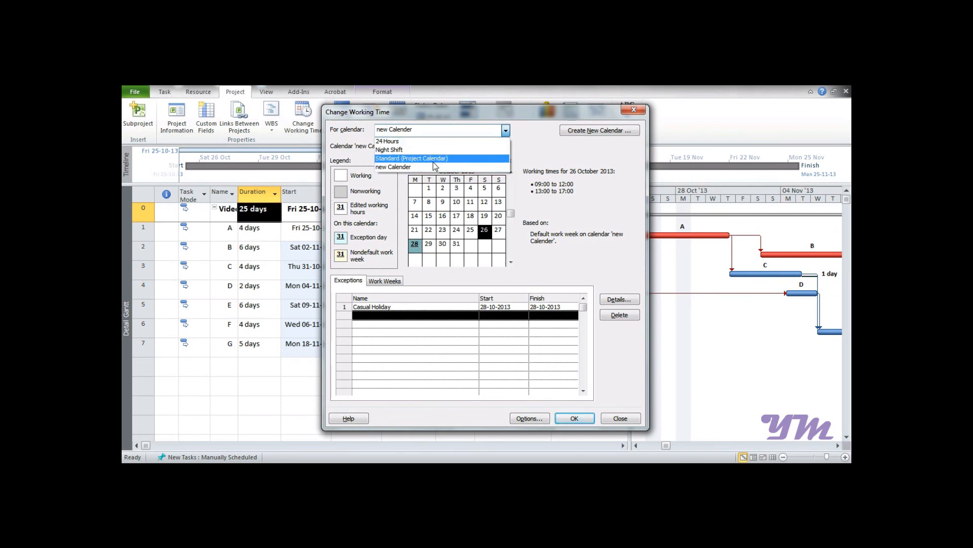
mouse_move(428, 162)
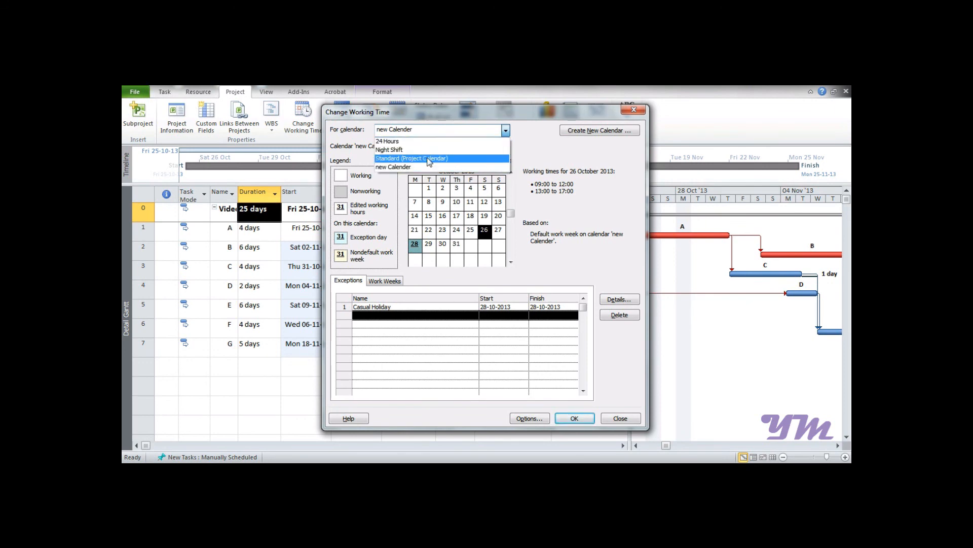
click(620, 418)
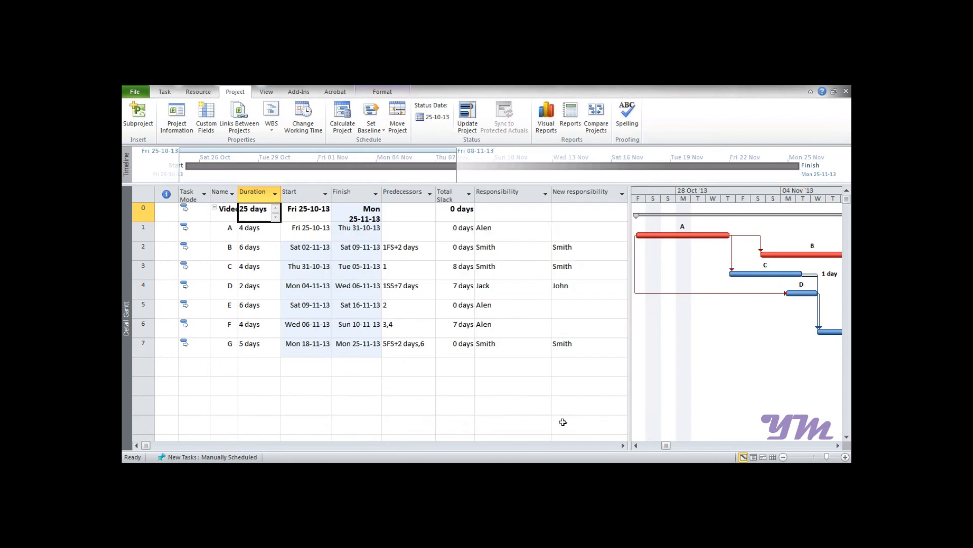